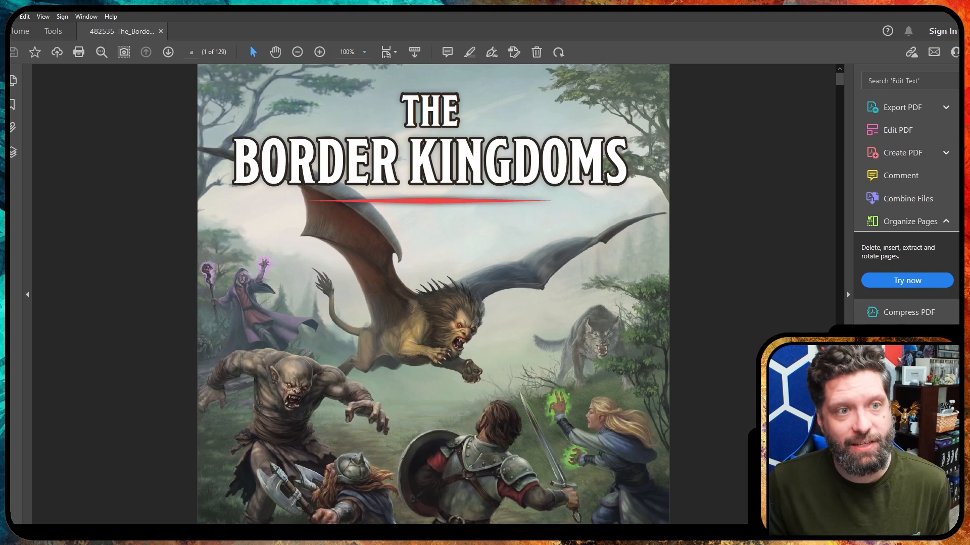
Scroll the LoreMaps Faerun map to the Border Kingdoms, then return to the Border Kingdoms PDF
{"action": "scroll", "scroll_direction": "down", "scroll_amount": 3}
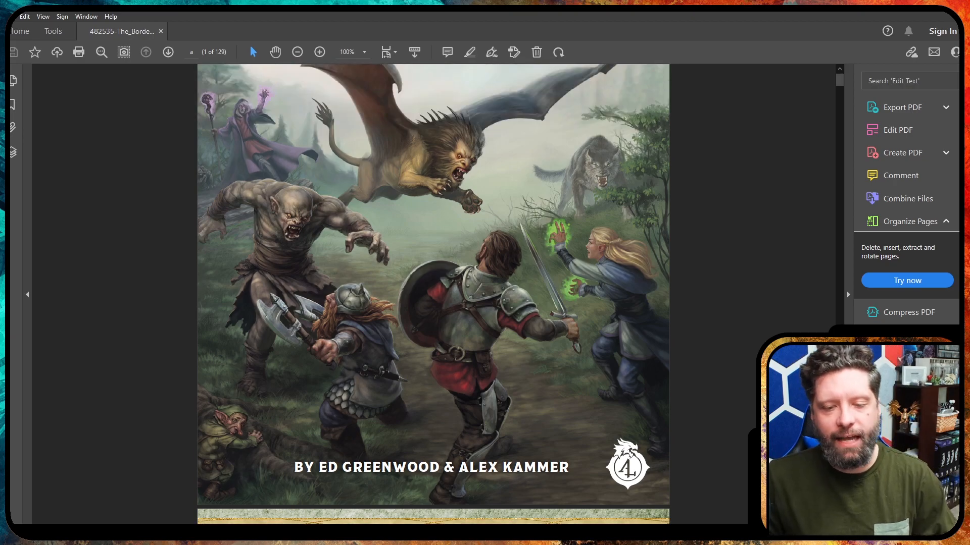
{"action": "scroll", "scroll_direction": "down", "scroll_amount": 3}
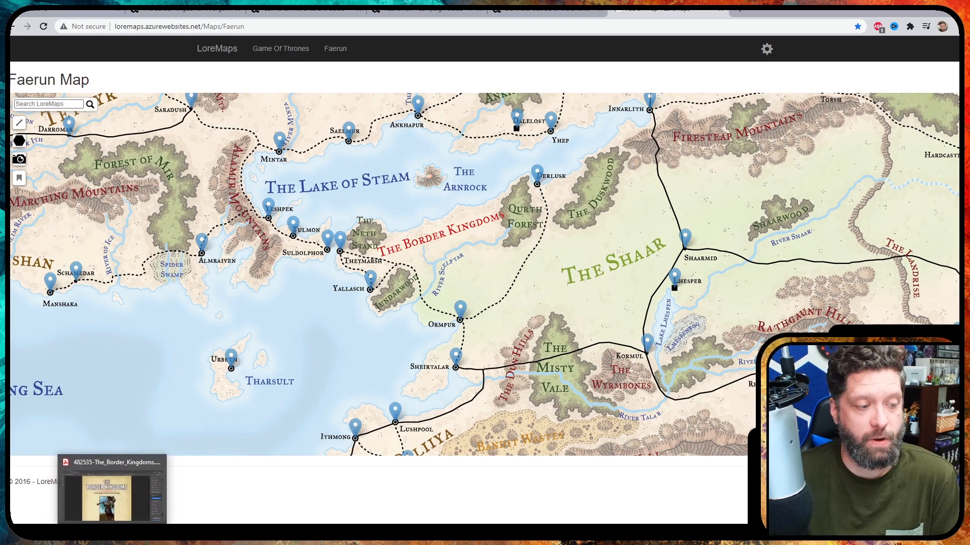
{"action": "left_click", "coordinate": [111, 494]}
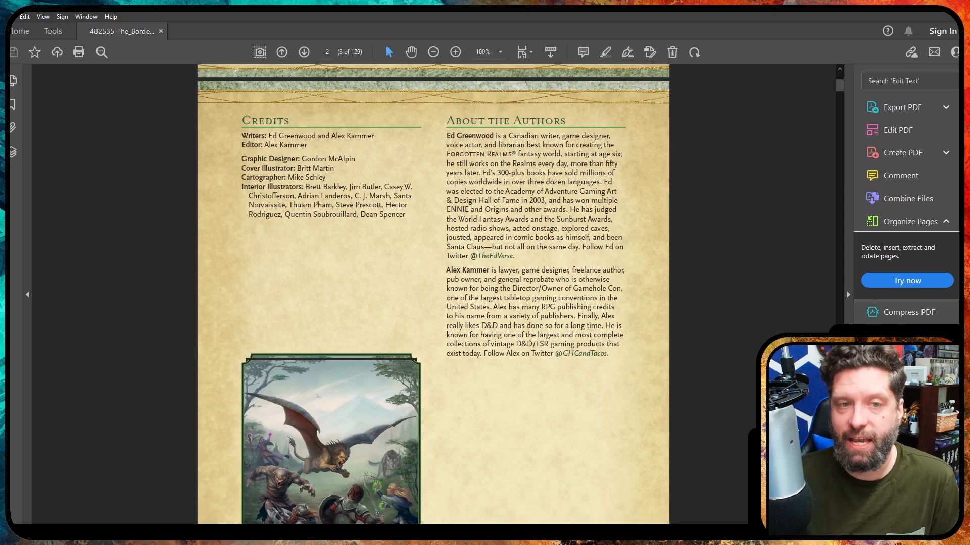
Scroll past the Credits and About the Authors page to the Contents page
{"action": "scroll", "scroll_direction": "down", "scroll_amount": 3}
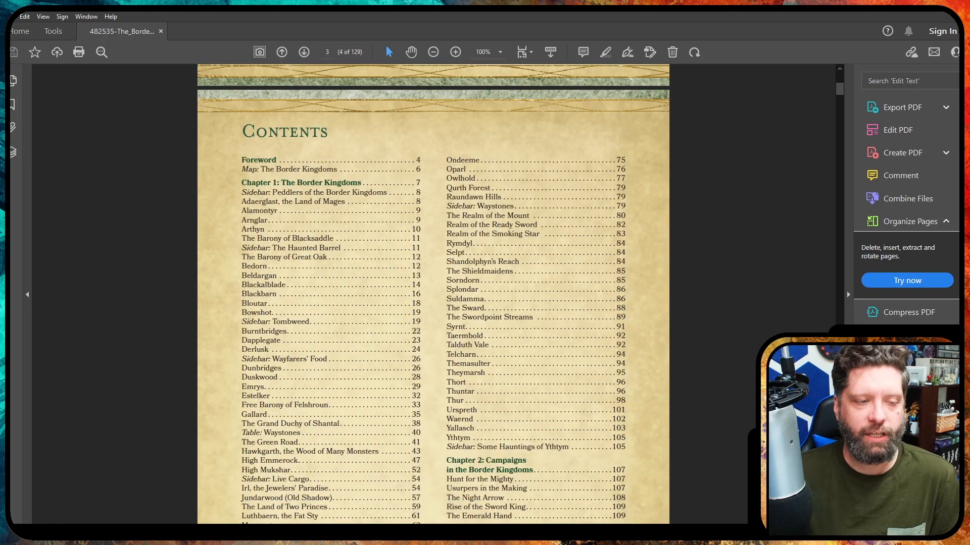
{"action": "scroll", "scroll_direction": "down", "scroll_amount": 3}
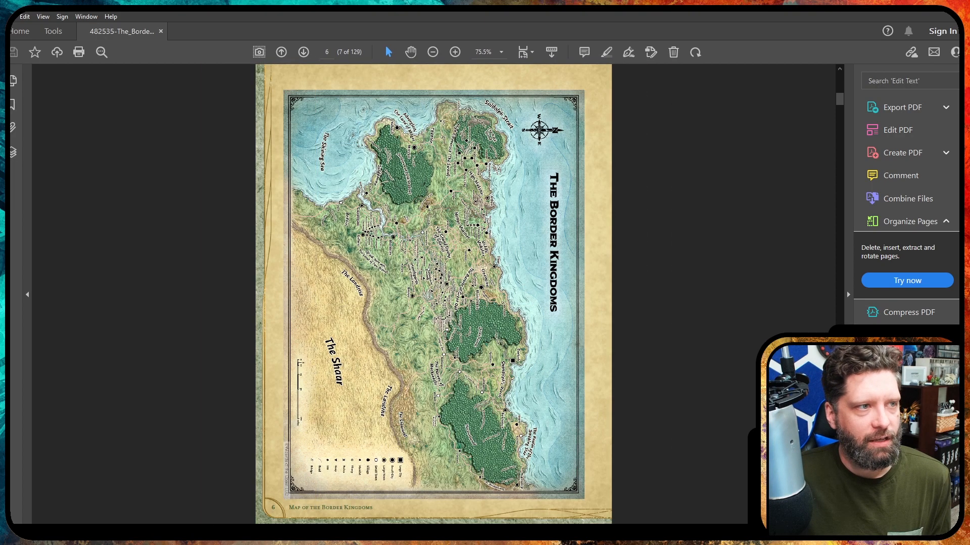
Rotate the Border Kingdoms map page clockwise so the map reads upright
{"action": "left_click", "coordinate": [455, 52]}
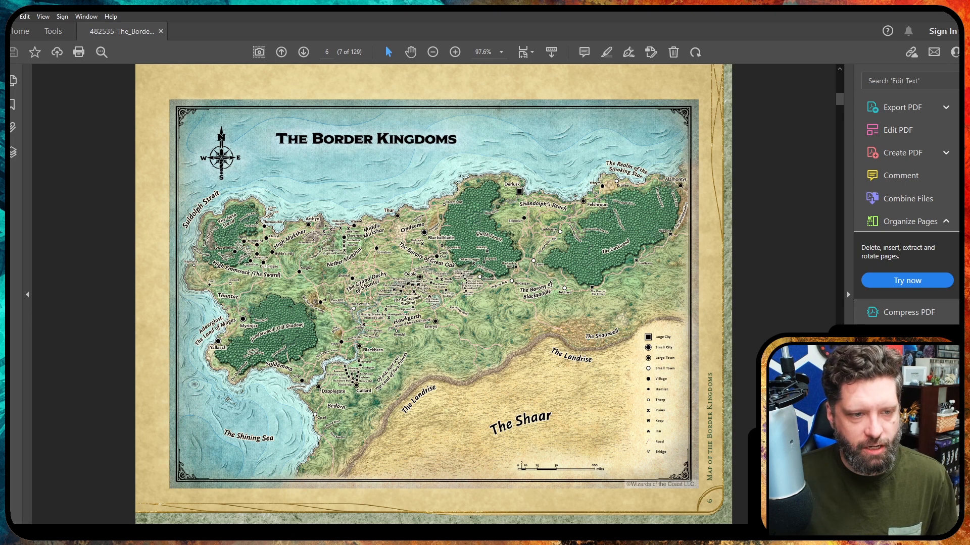
{"action": "left_click", "coordinate": [454, 52]}
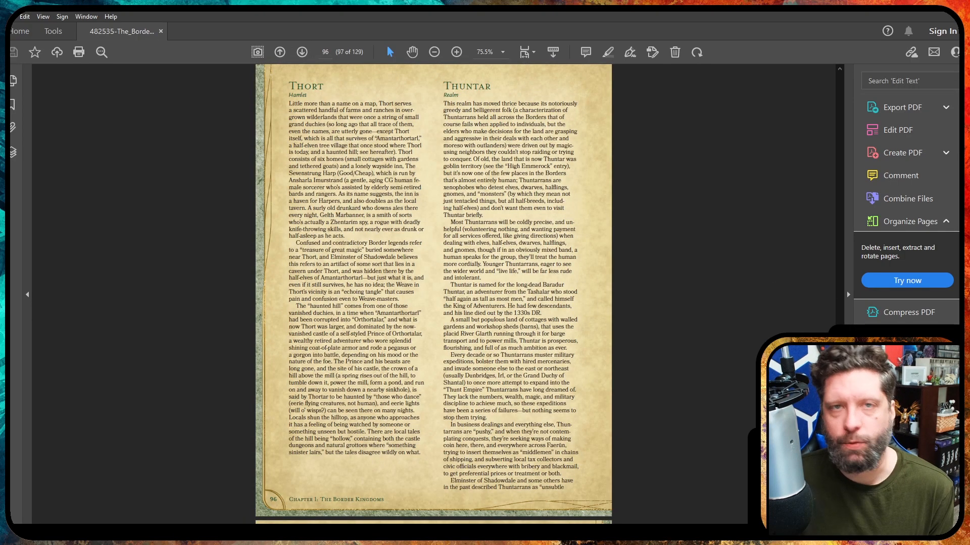
Scroll through the Thort and Thuntar entries on page 96
{"action": "scroll", "scroll_direction": "down", "scroll_amount": 3}
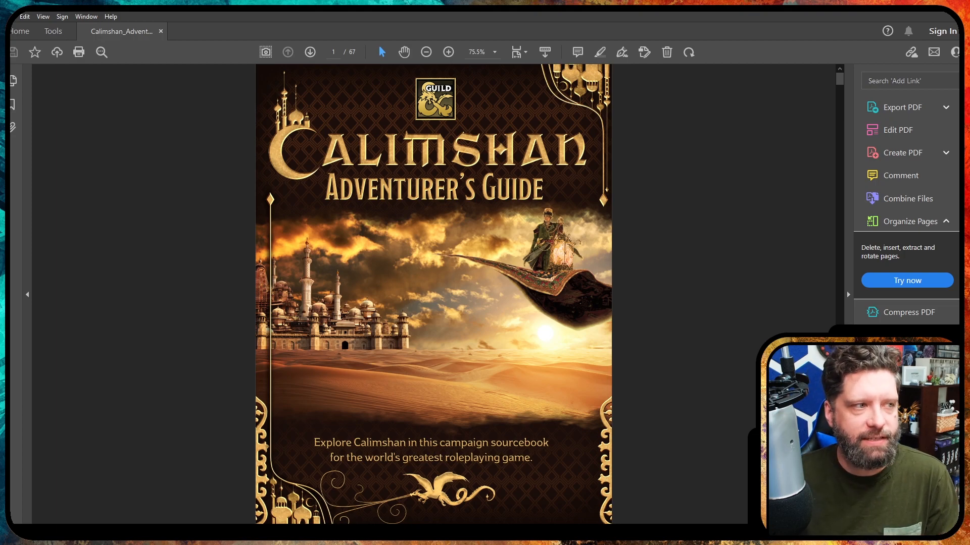
Advance from the Calimshan cover to page 2 with the contents and credits
{"action": "left_click", "coordinate": [309, 52]}
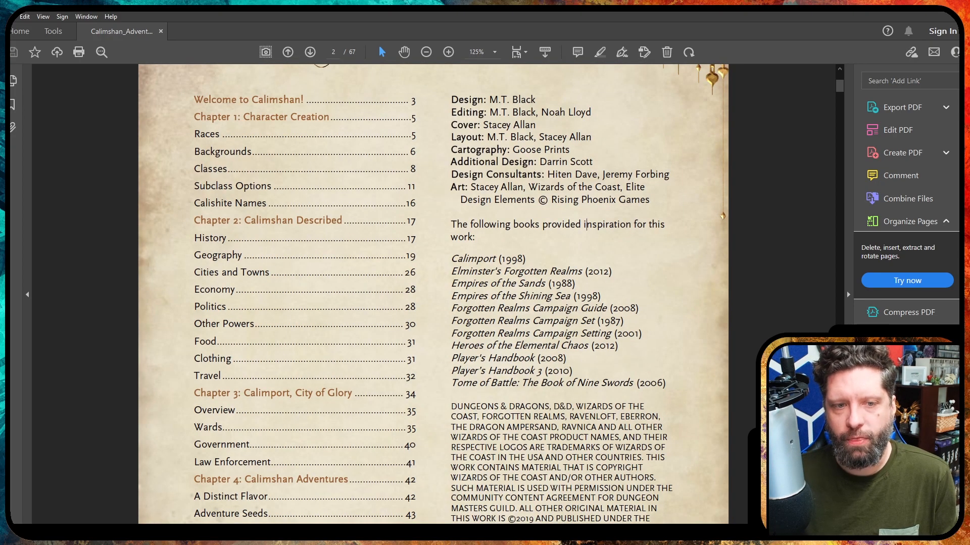
Move to page 5, opening Chapter 1: Character Creation
{"action": "left_click_drag", "start_coordinate": [451, 258], "coordinate": [667, 382]}
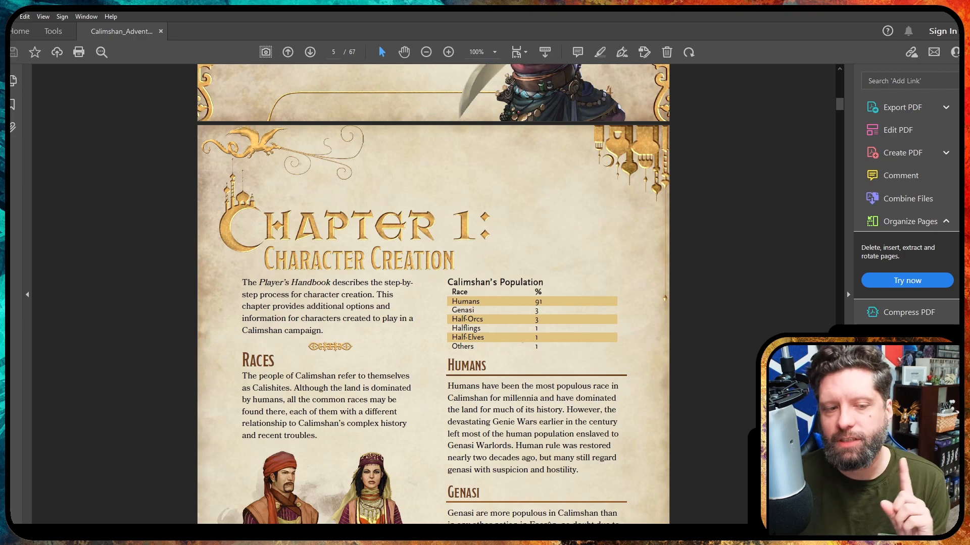
Scroll through the class entries on pages 8–11 to Subclass Options and Circle of Stone
{"action": "scroll", "scroll_direction": "down", "scroll_amount": 3}
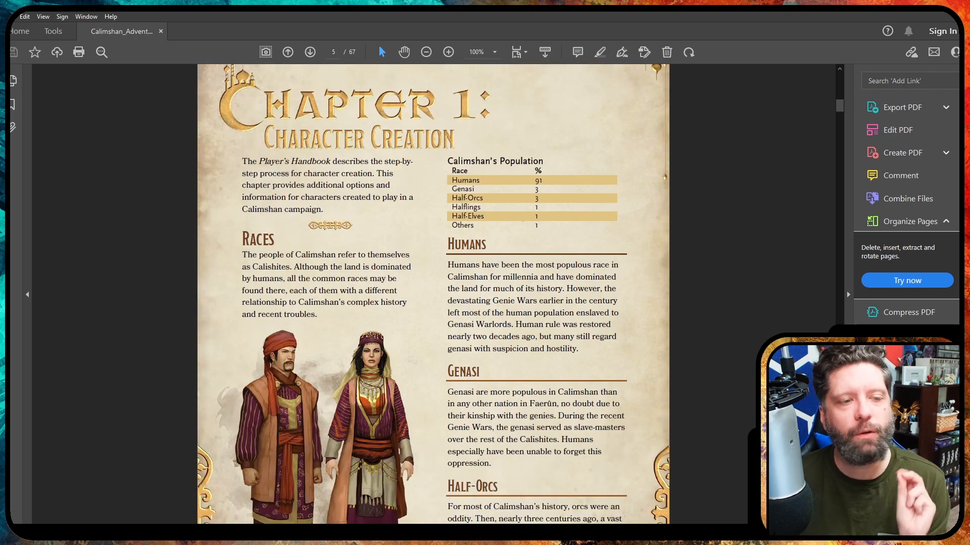
{"action": "scroll", "scroll_direction": "down", "scroll_amount": 3}
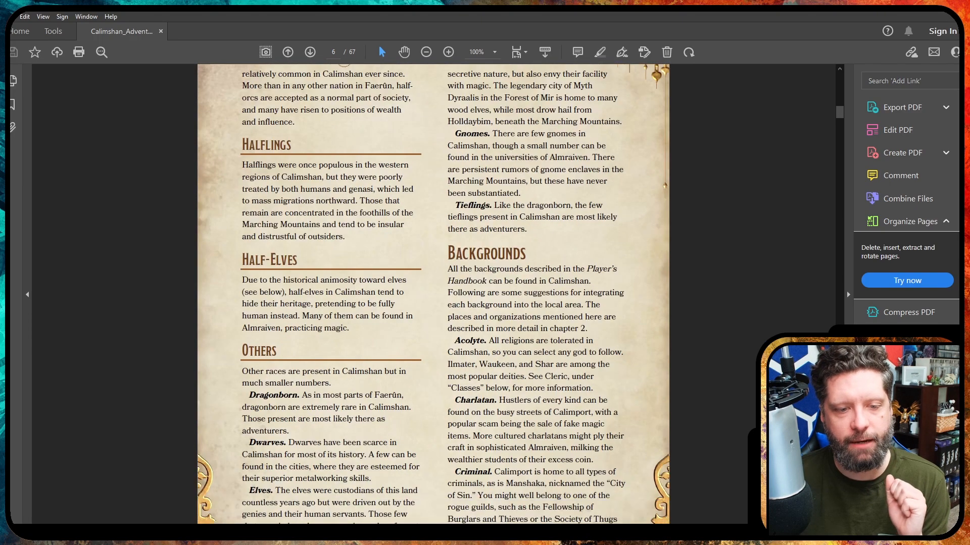
{"action": "scroll", "scroll_direction": "down", "scroll_amount": 3}
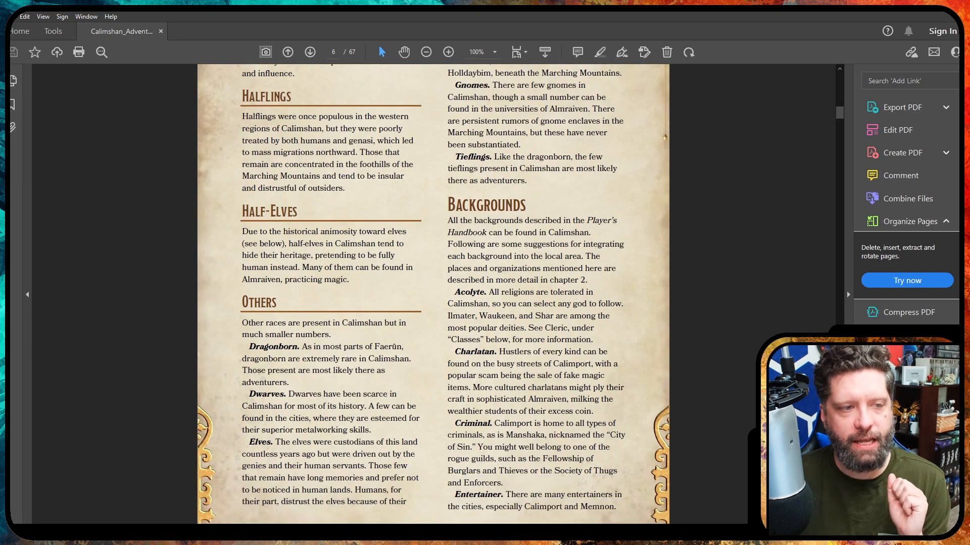
{"action": "scroll", "scroll_direction": "down", "scroll_amount": 3}
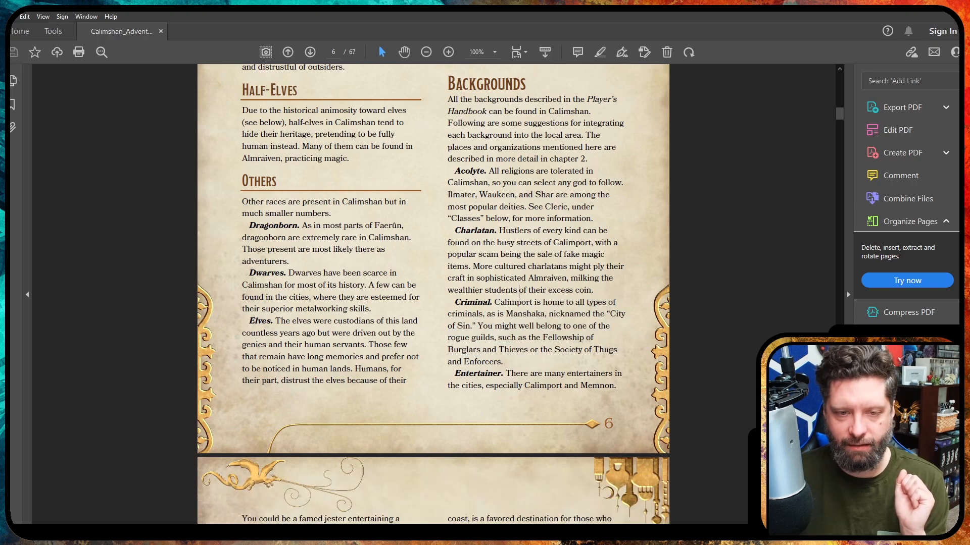
{"action": "left_click_drag", "start_coordinate": [502, 344], "coordinate": [502, 362]}
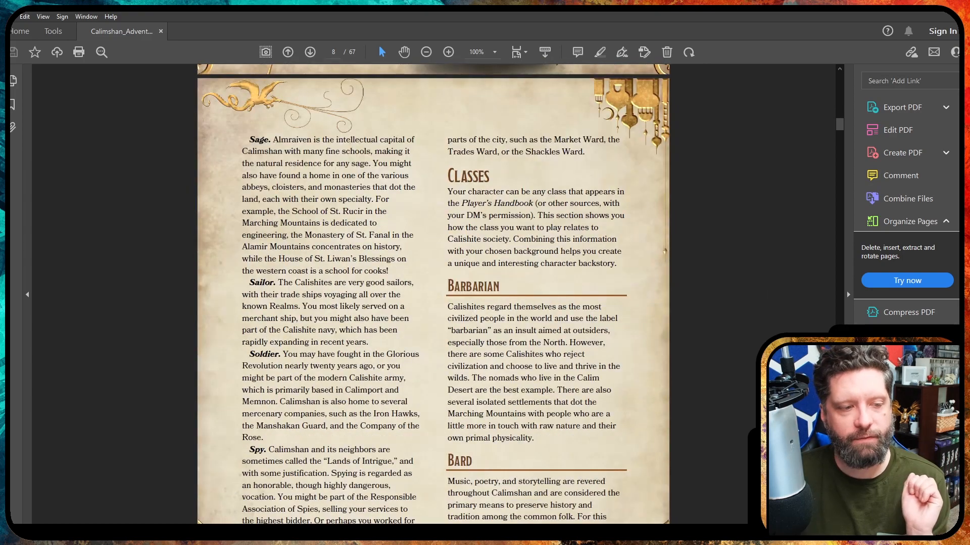
{"action": "scroll", "scroll_direction": "down", "scroll_amount": 3}
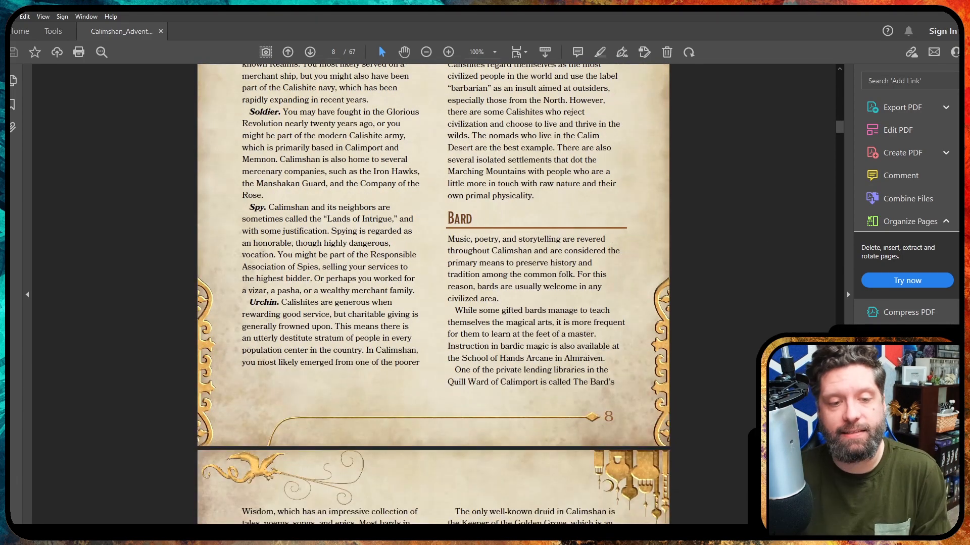
{"action": "scroll", "scroll_direction": "down", "scroll_amount": 3}
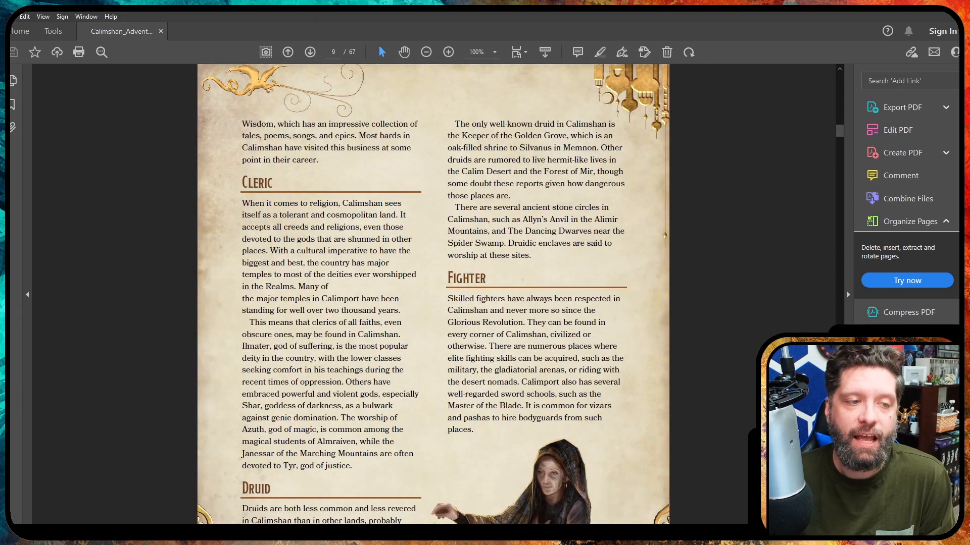
{"action": "scroll", "scroll_direction": "down", "scroll_amount": 3}
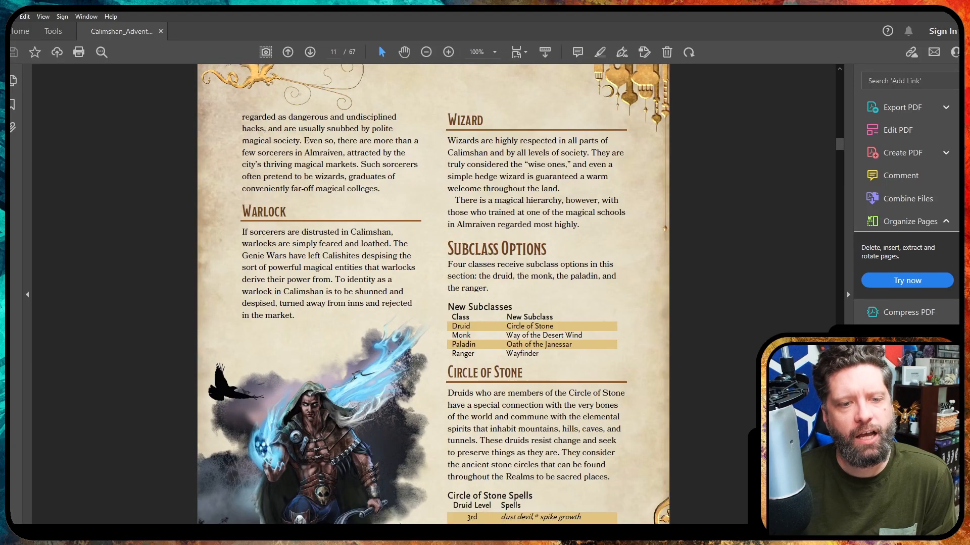
Scroll from the page 11 Subclass Options into Calimshan's history pages
{"action": "scroll", "scroll_direction": "down", "scroll_amount": 3}
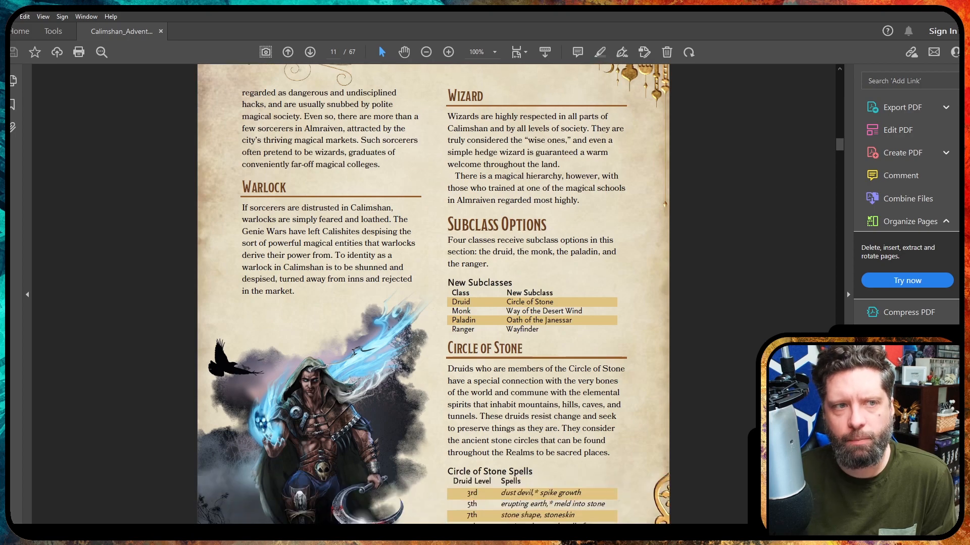
{"action": "scroll", "scroll_direction": "down", "scroll_amount": 3}
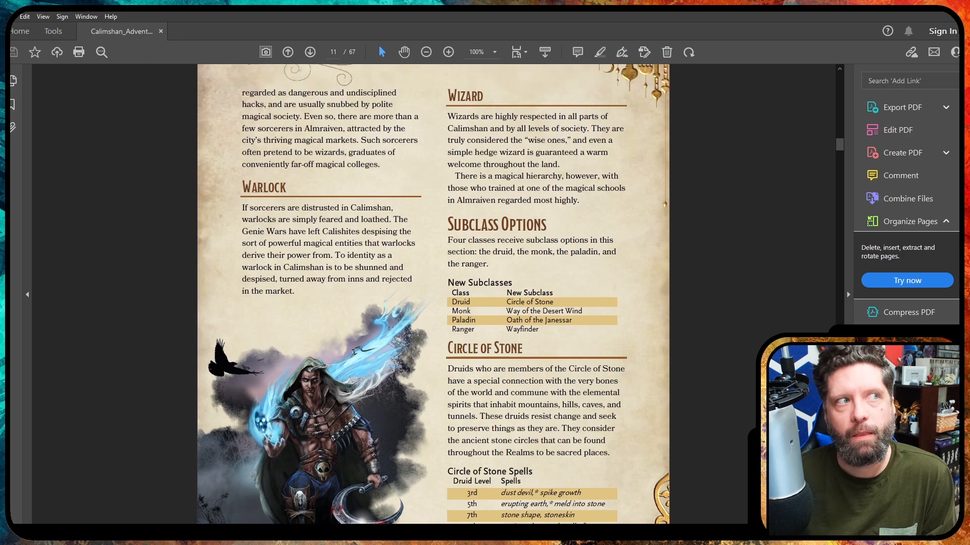
{"action": "scroll", "scroll_direction": "down", "scroll_amount": 3}
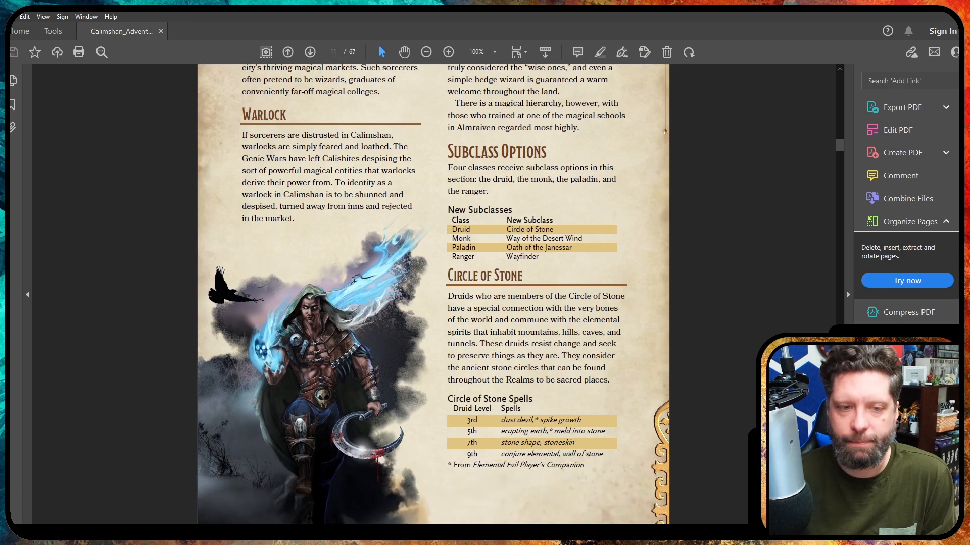
{"action": "scroll", "scroll_direction": "down", "scroll_amount": 3}
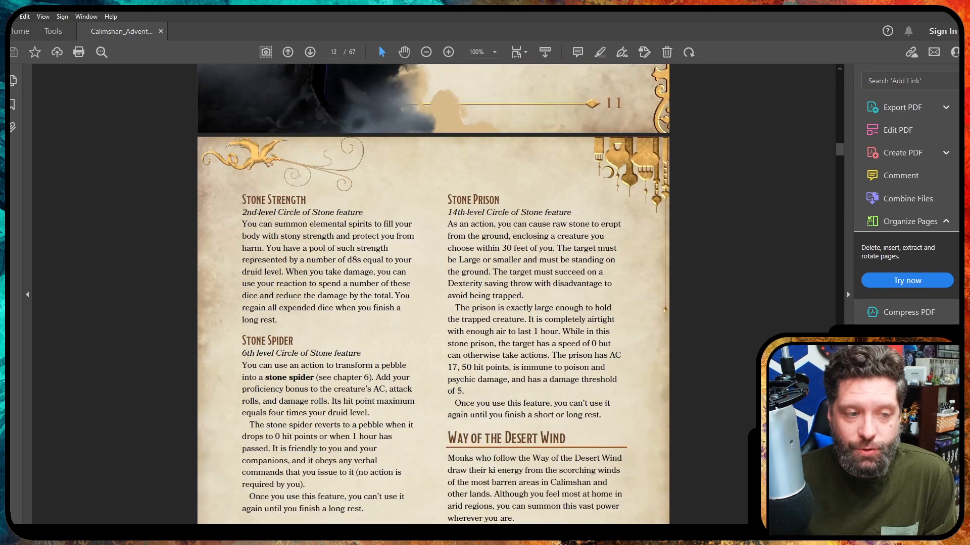
{"action": "scroll", "scroll_direction": "down", "scroll_amount": 3}
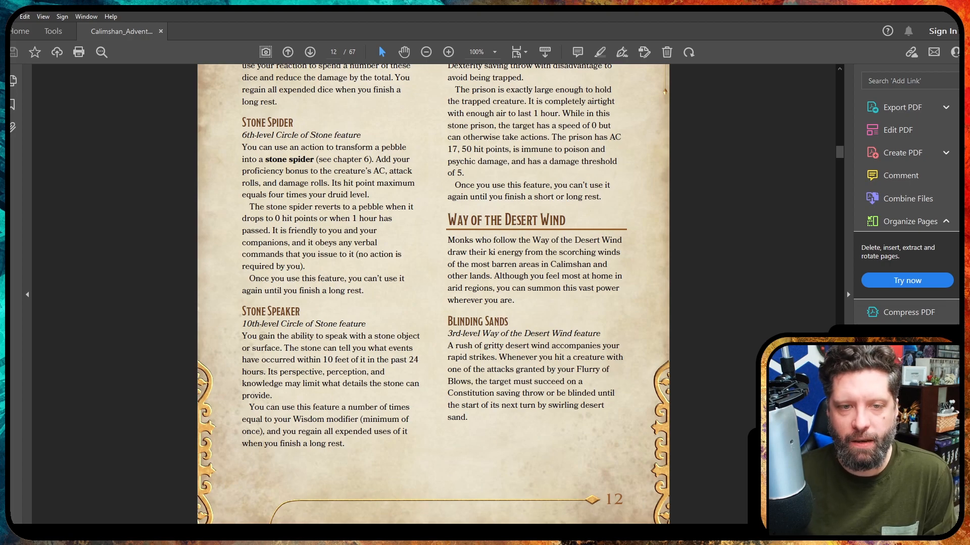
{"action": "scroll", "scroll_direction": "down", "scroll_amount": 3}
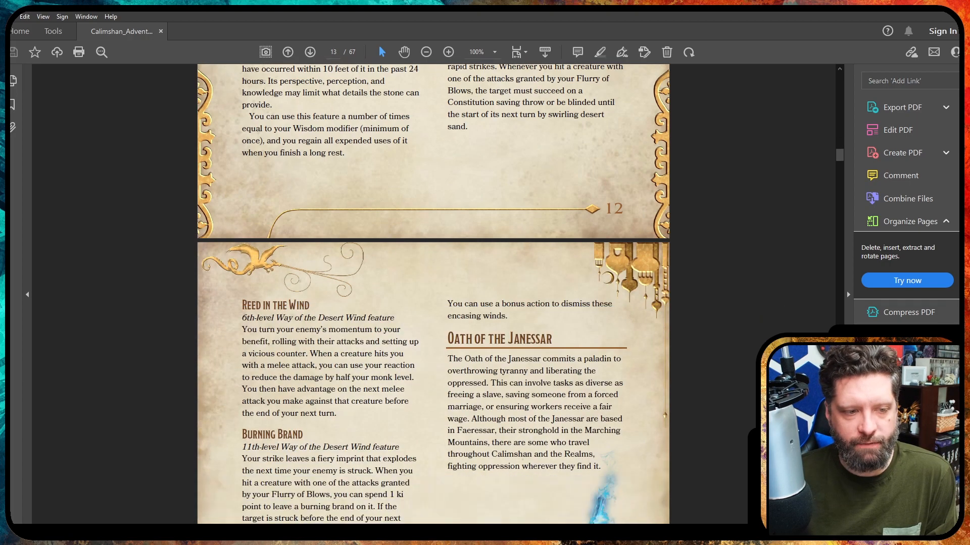
{"action": "scroll", "scroll_direction": "down", "scroll_amount": 3}
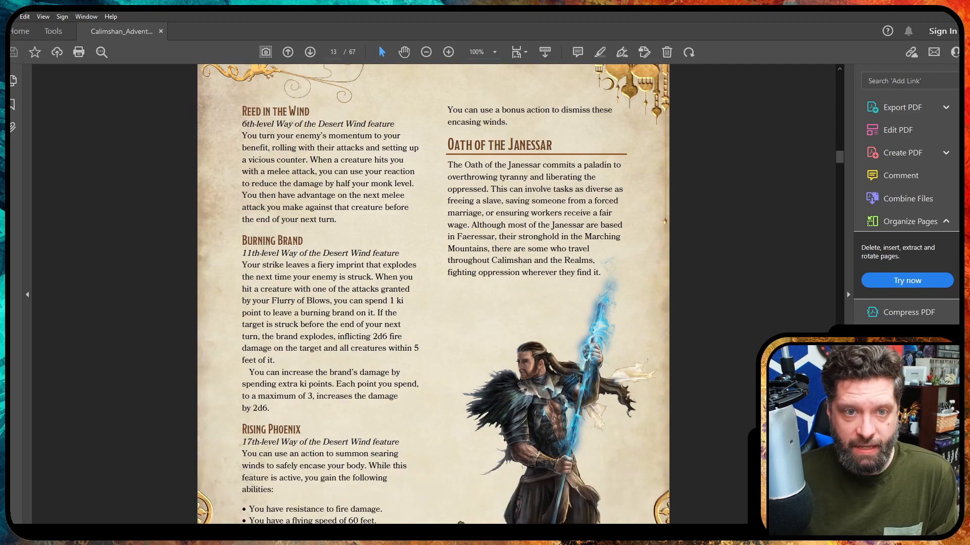
{"action": "left_click", "coordinate": [309, 52]}
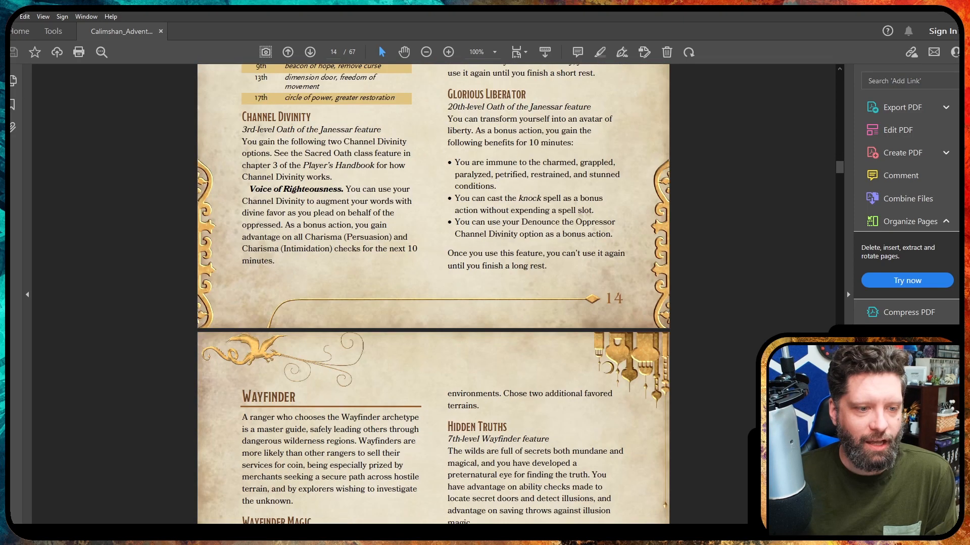
Page through Calimshan's geography and regions to the vizars, pashas and Other Powers pages
{"action": "scroll", "scroll_direction": "down", "scroll_amount": 3}
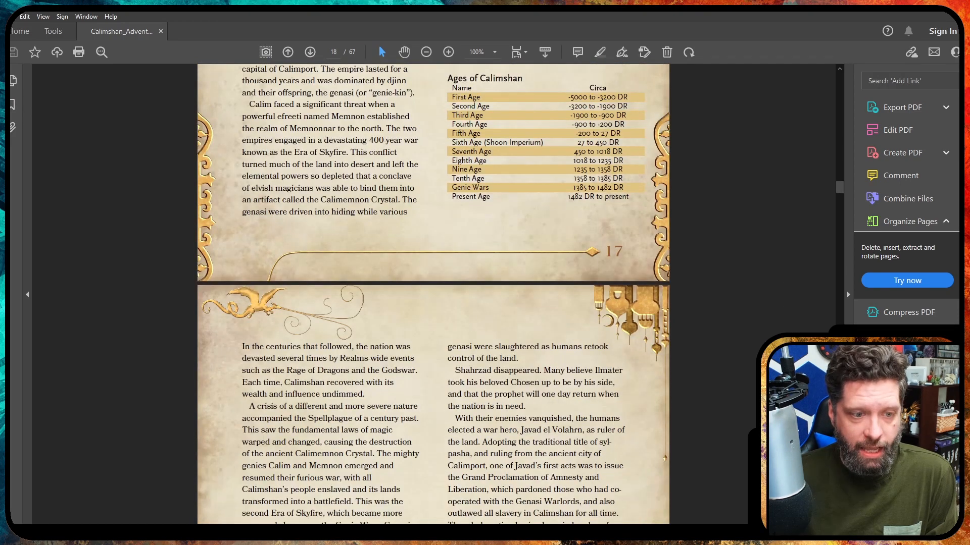
{"action": "scroll", "scroll_direction": "down", "scroll_amount": 3}
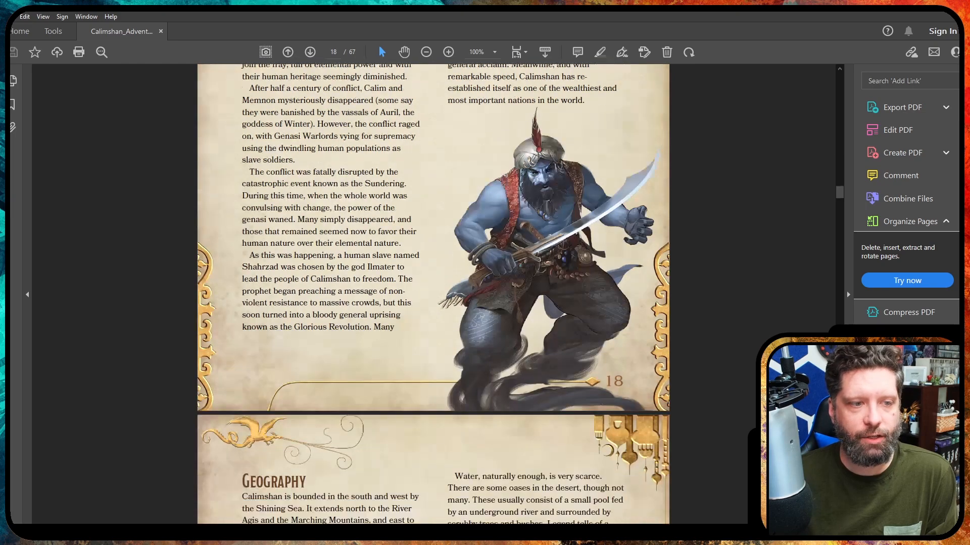
{"action": "scroll", "scroll_direction": "down", "scroll_amount": 3}
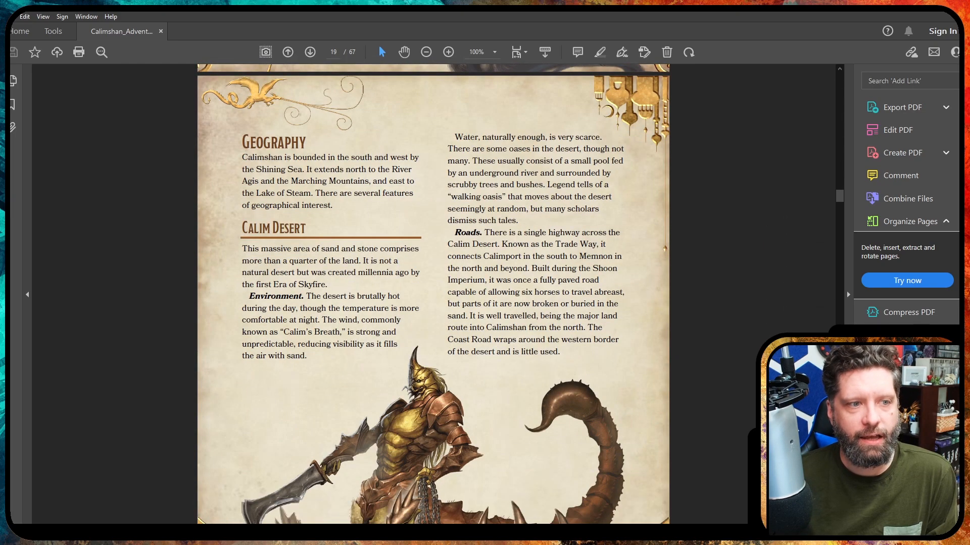
{"action": "left_click", "coordinate": [309, 52]}
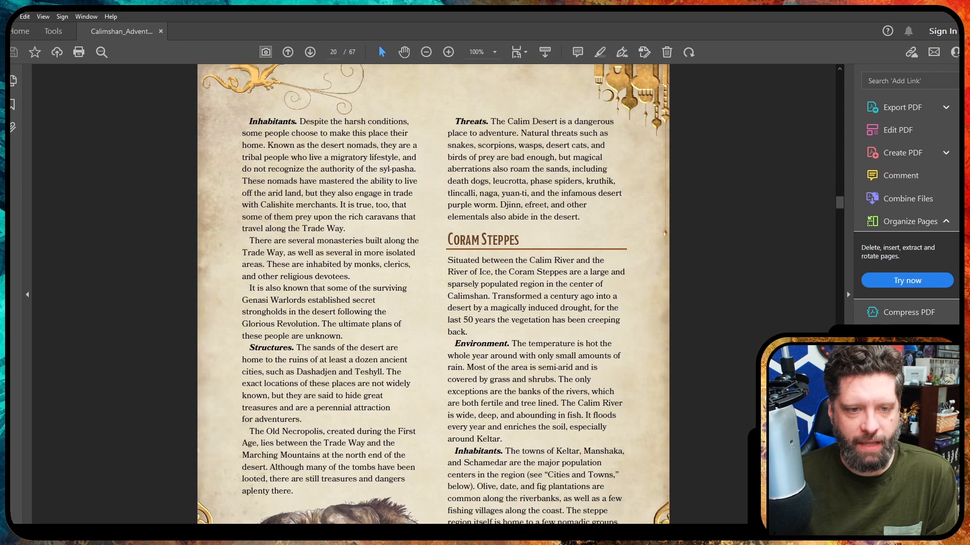
{"action": "left_click", "coordinate": [309, 52]}
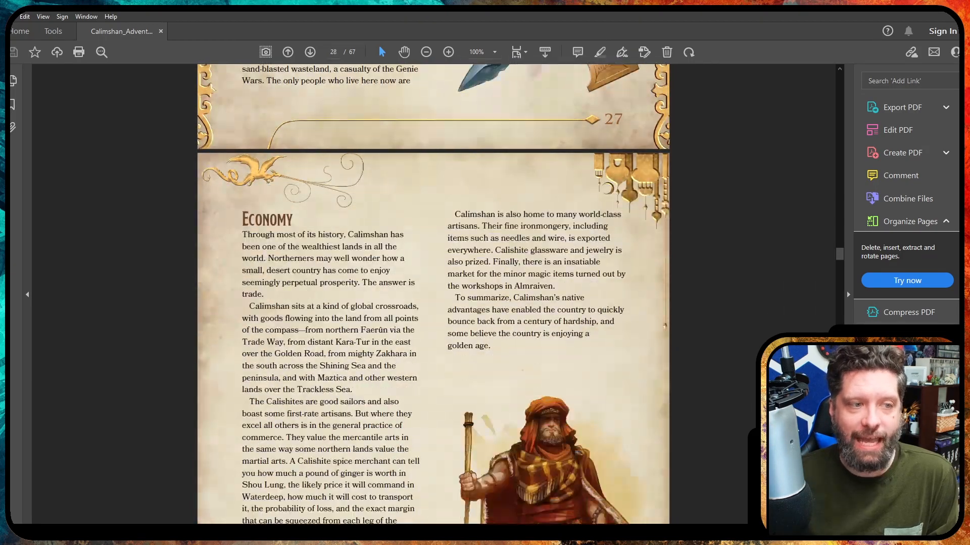
{"action": "scroll", "scroll_direction": "down", "scroll_amount": 3}
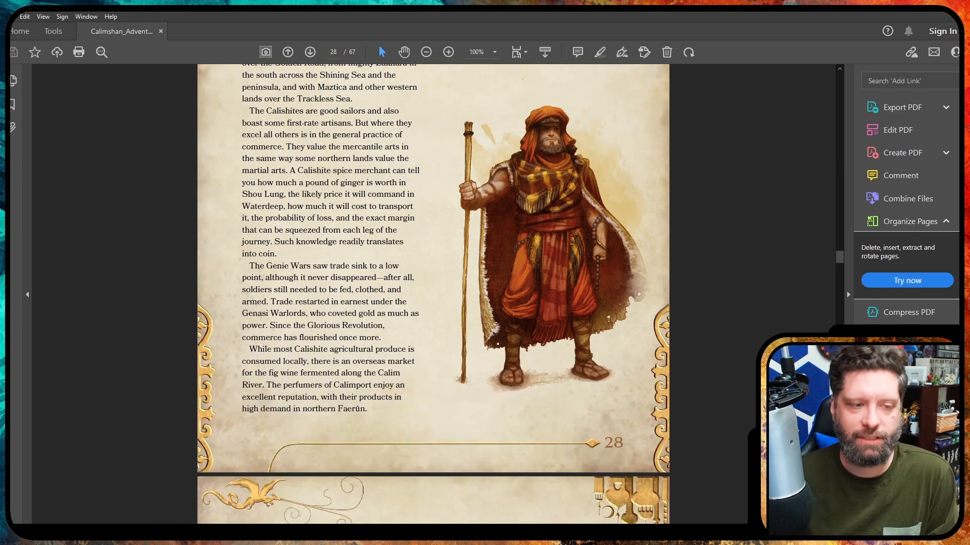
{"action": "left_click", "coordinate": [309, 51]}
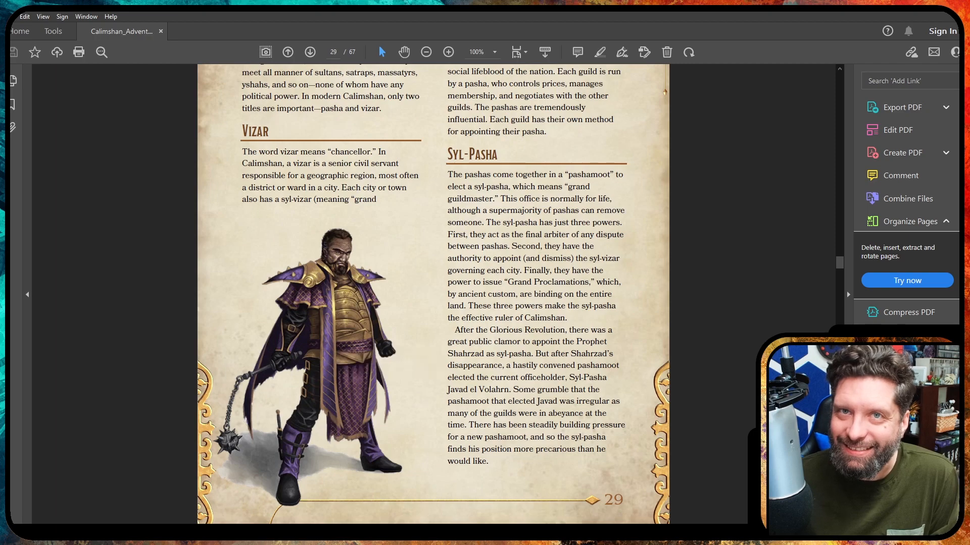
{"action": "left_click", "coordinate": [310, 52]}
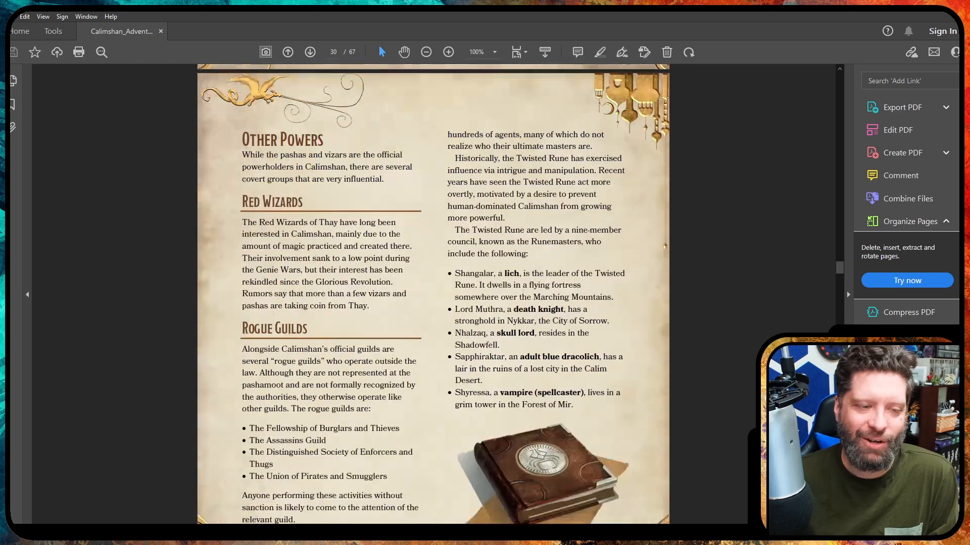
{"action": "scroll", "scroll_direction": "down", "scroll_amount": 3}
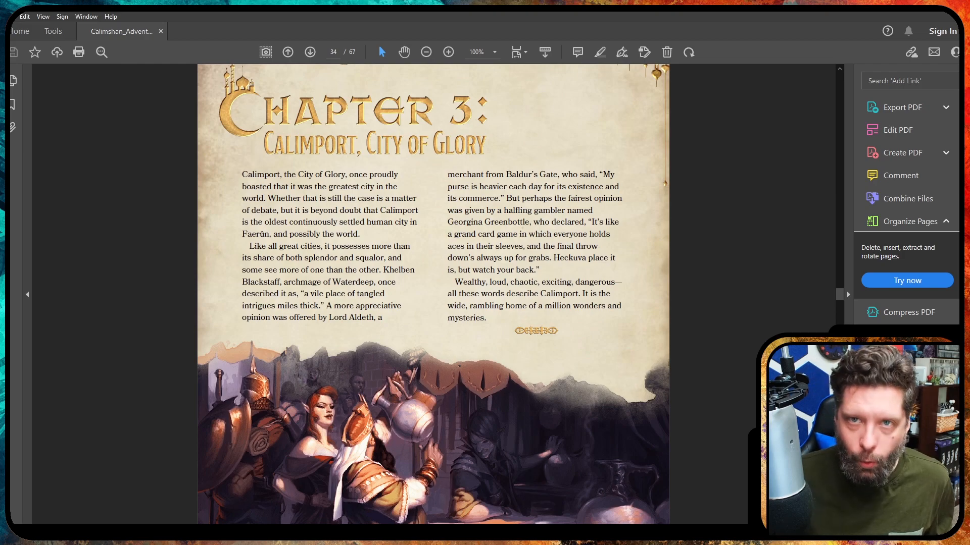
Page through the Calimport overview to the page 36 ward map, then jump to Chapter 4
{"action": "scroll", "scroll_direction": "down", "scroll_amount": 3}
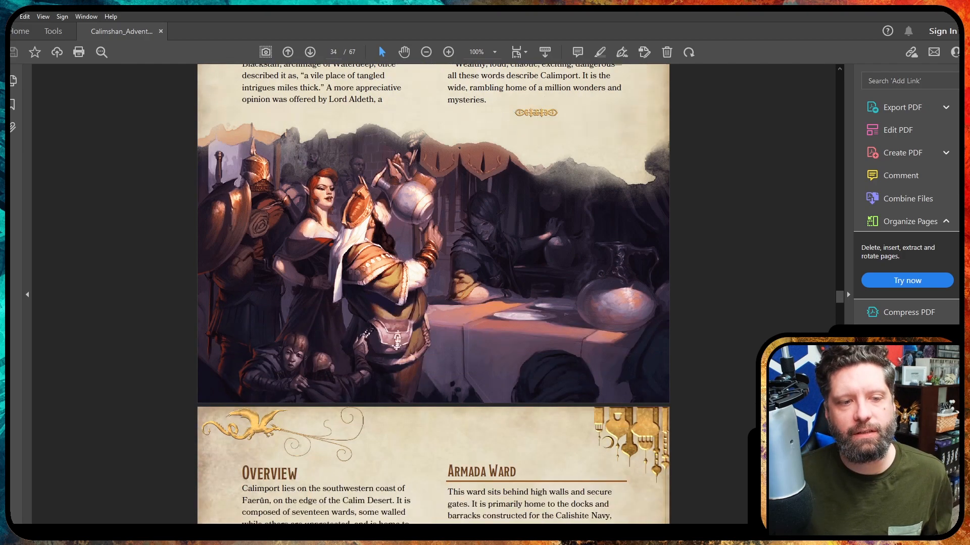
{"action": "left_click", "coordinate": [310, 52]}
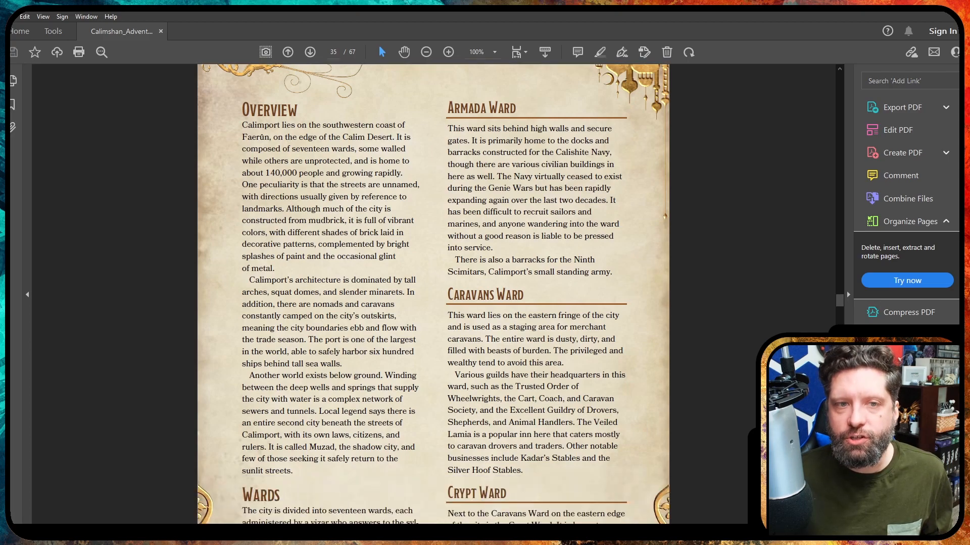
{"action": "scroll", "scroll_direction": "down", "scroll_amount": 3}
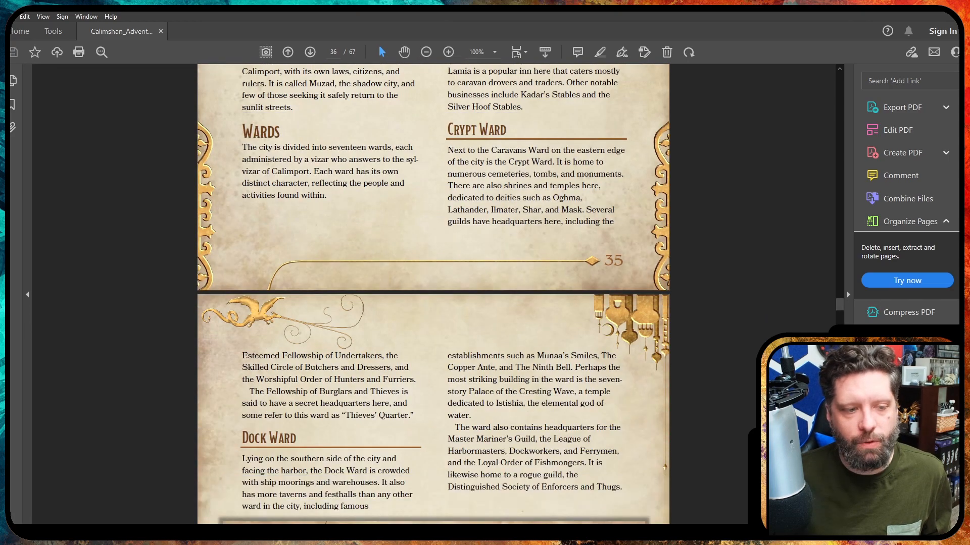
{"action": "scroll", "scroll_direction": "down", "scroll_amount": 3}
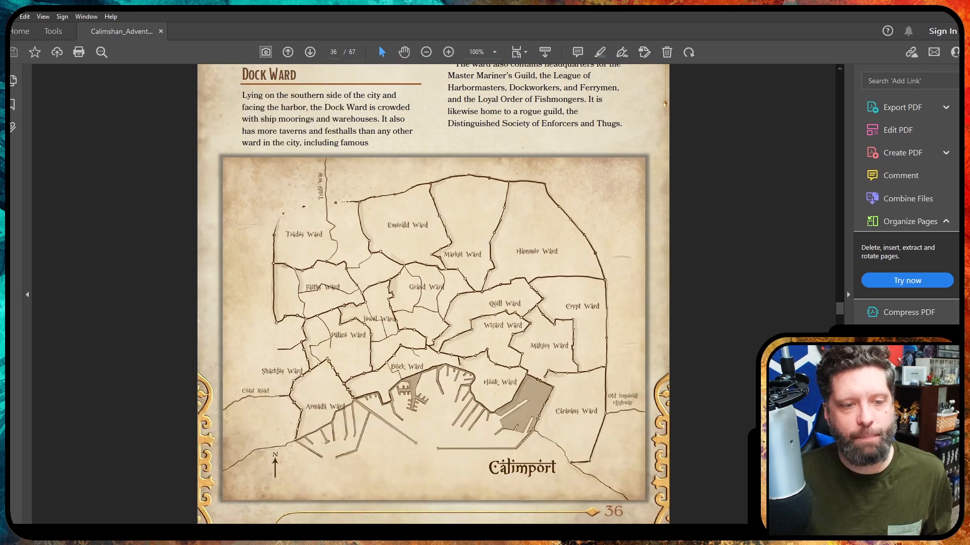
{"action": "scroll", "scroll_direction": "down", "scroll_amount": 3}
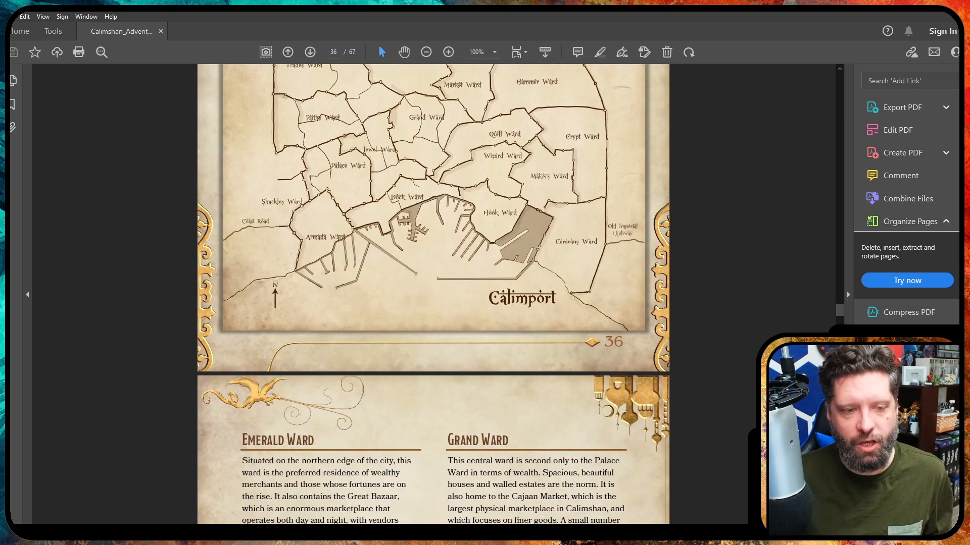
{"action": "scroll", "scroll_direction": "down", "scroll_amount": 3}
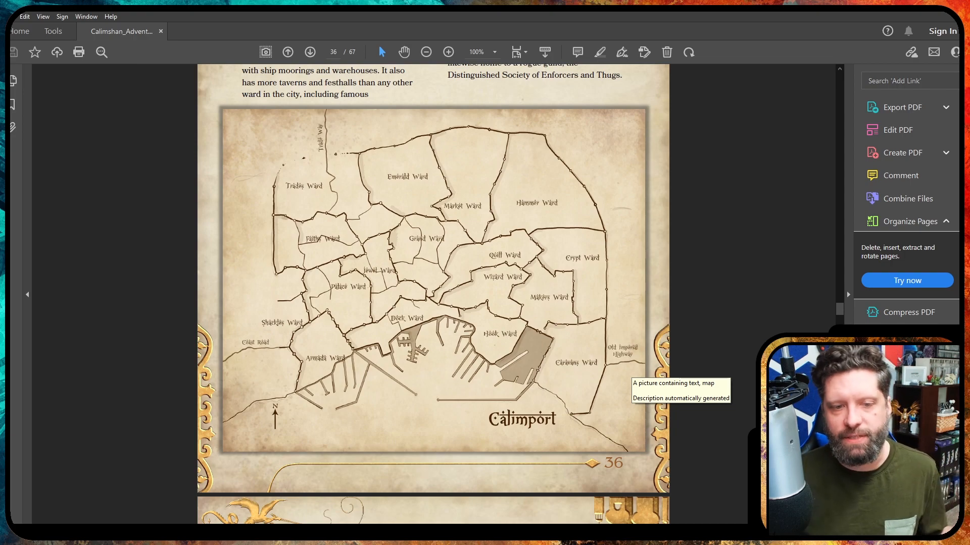
{"action": "scroll", "scroll_direction": "down", "scroll_amount": 3}
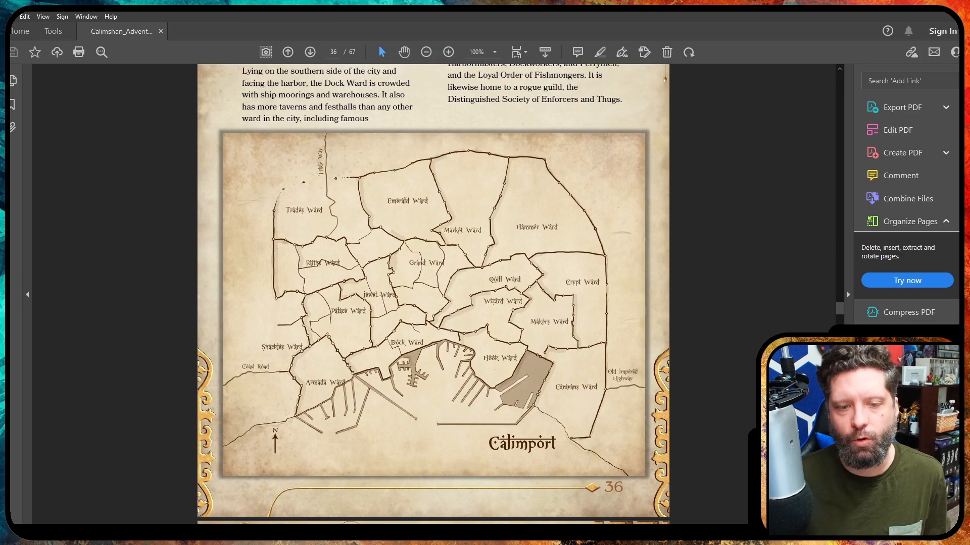
{"action": "left_click", "coordinate": [87, 322]}
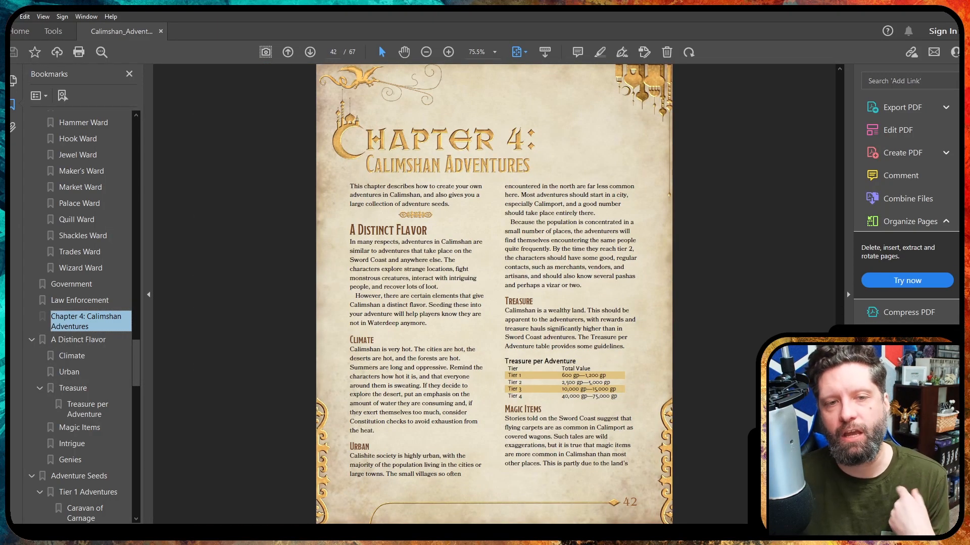
Flip through Chapter 4's adventure seeds to the Forest and Mountain Encounters on page 58
{"action": "left_click", "coordinate": [310, 52]}
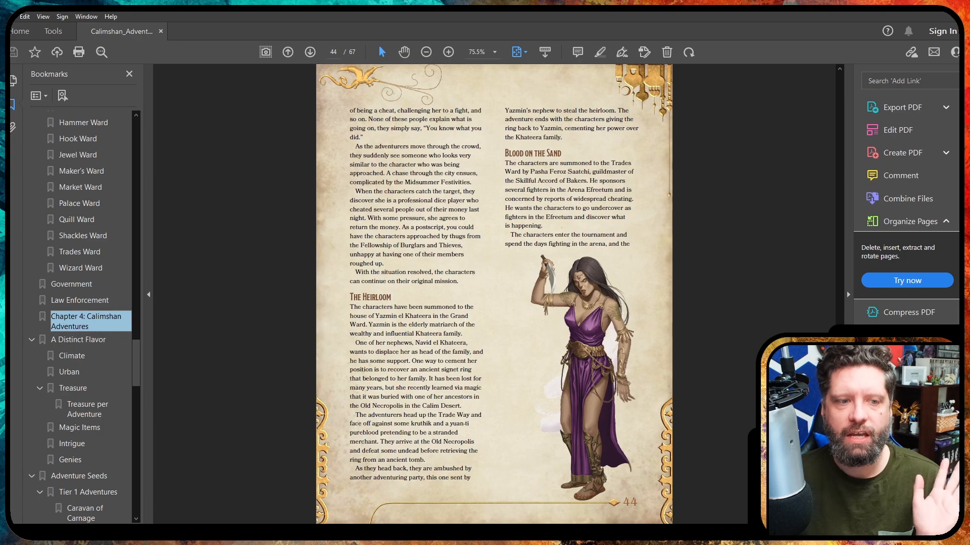
{"action": "scroll", "scroll_direction": "down", "scroll_amount": 3}
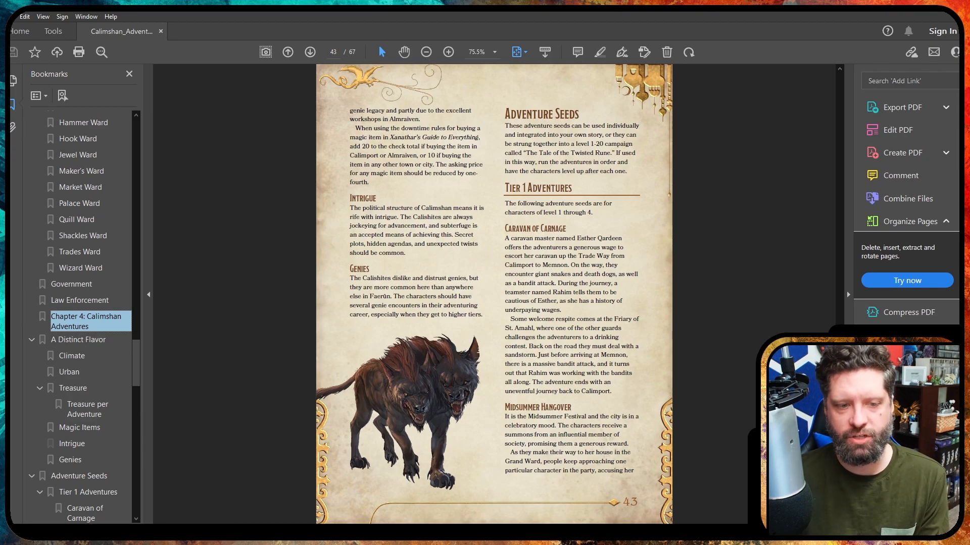
{"action": "left_click", "coordinate": [309, 52]}
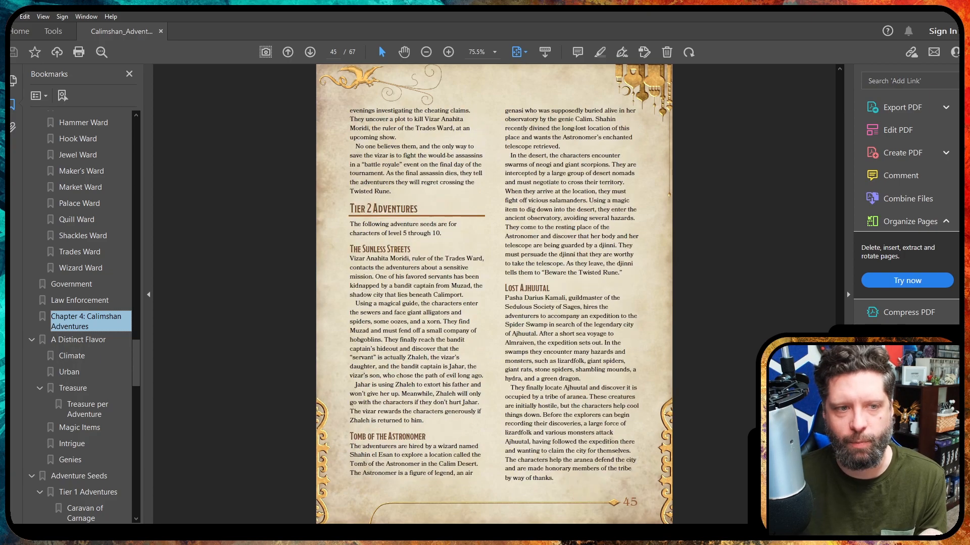
{"action": "left_click", "coordinate": [309, 52]}
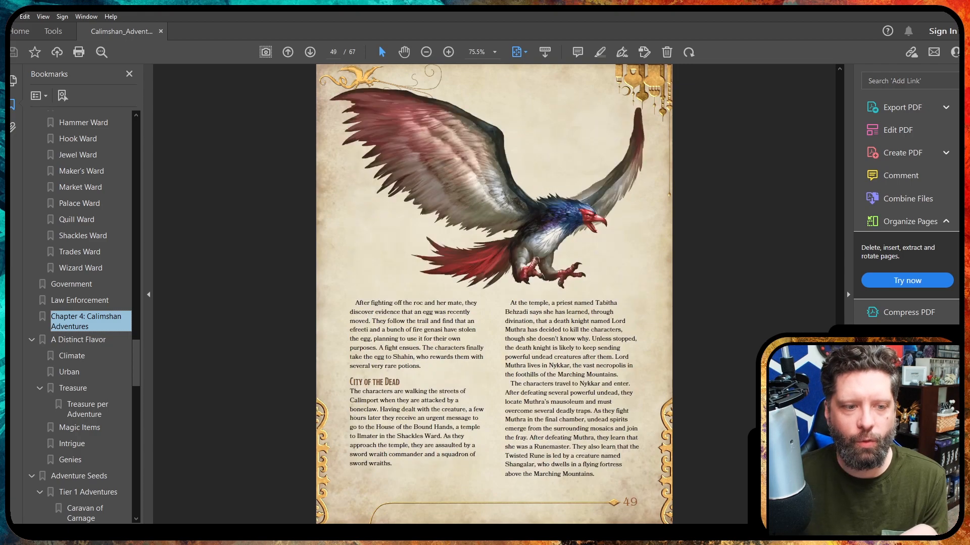
{"action": "left_click", "coordinate": [310, 52]}
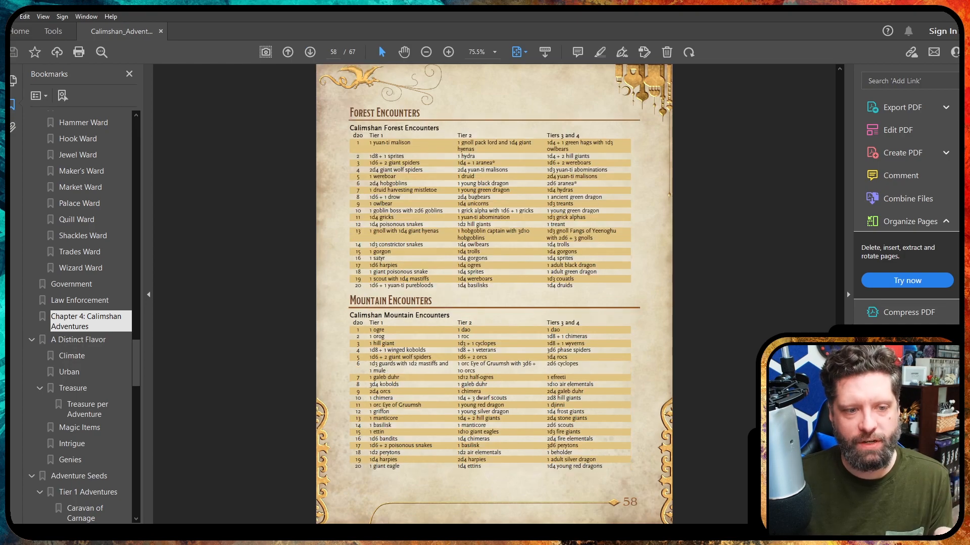
Page from 58 to 62 past the plains and swamp encounters and Aranea and Pasha Gasper stat blocks
{"action": "left_click", "coordinate": [309, 52]}
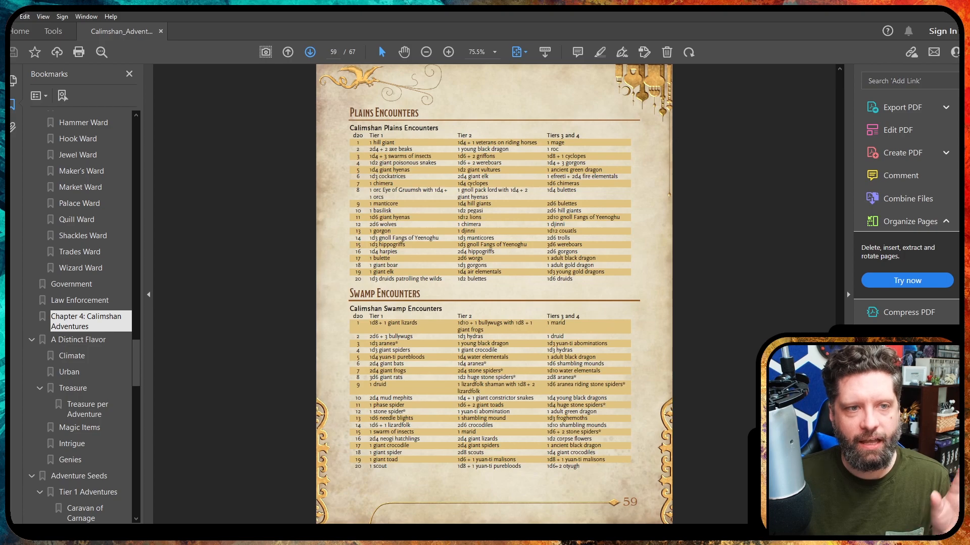
{"action": "left_click", "coordinate": [309, 52]}
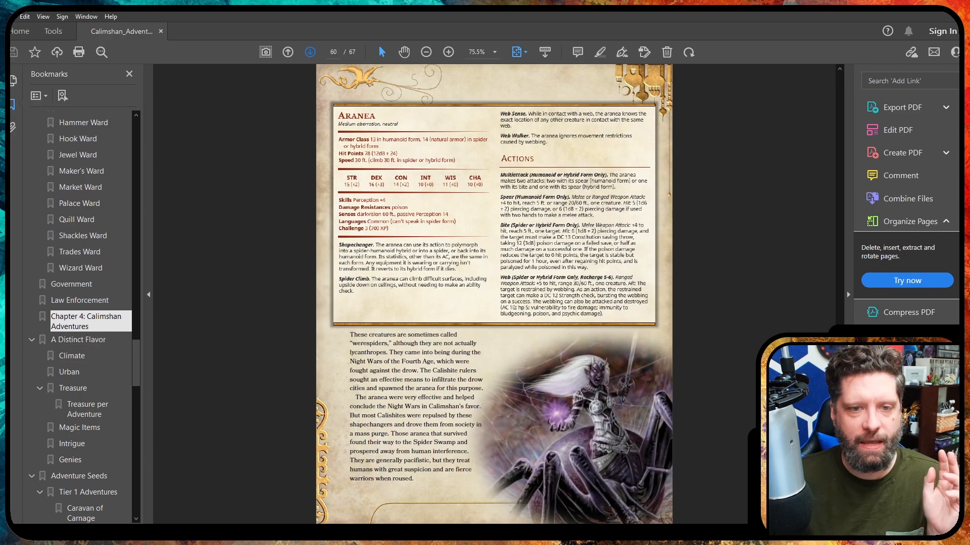
{"action": "left_click", "coordinate": [310, 52]}
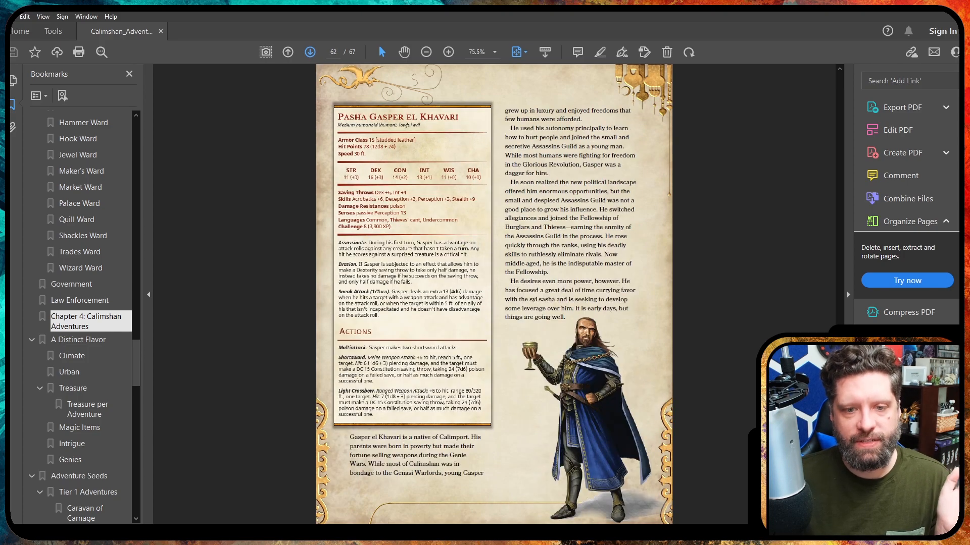
{"action": "left_click", "coordinate": [309, 51]}
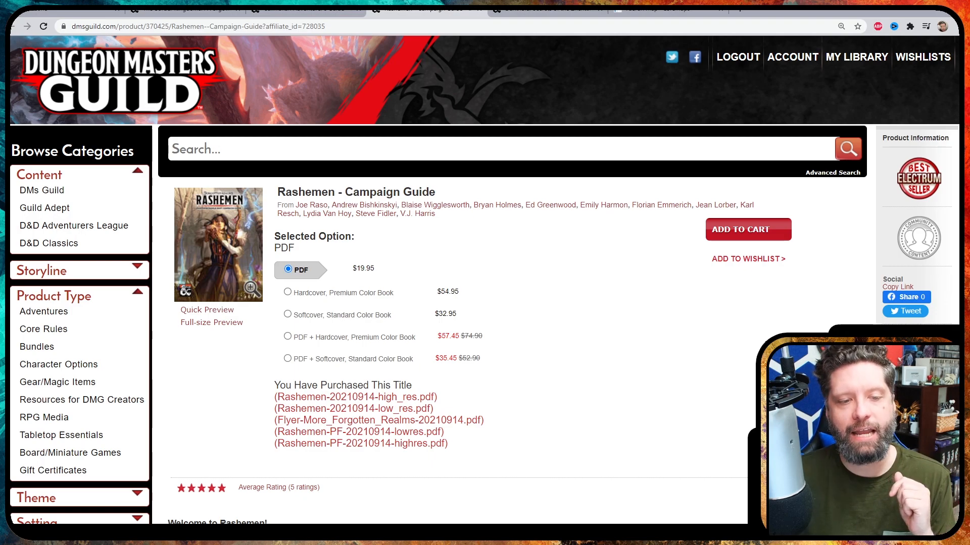
Open the purchased Rashemen Campaign Guide PDF from the product page in Acrobat Reader
{"action": "left_click", "coordinate": [287, 368]}
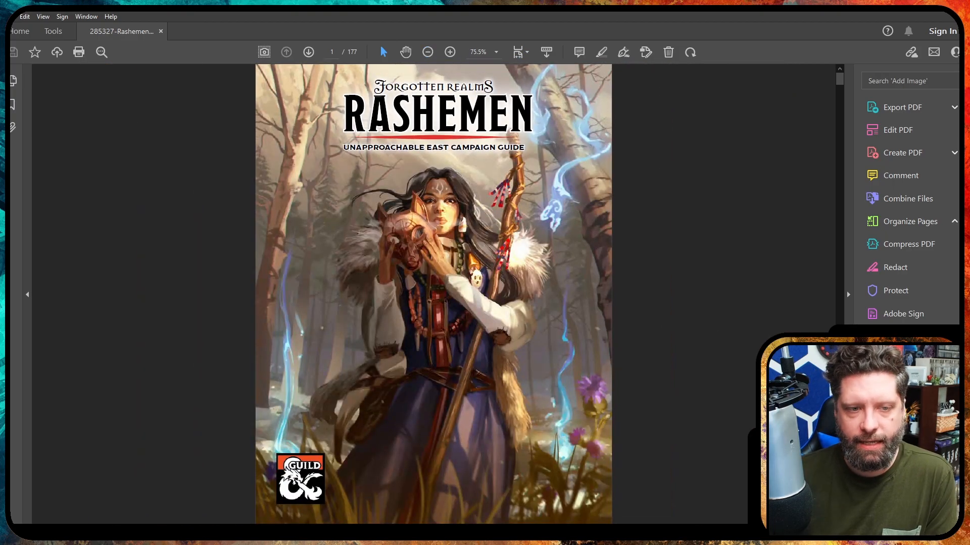
Use the Bookmarks outline to go to page 21, Chapter 2: Classes
{"action": "left_click", "coordinate": [909, 220]}
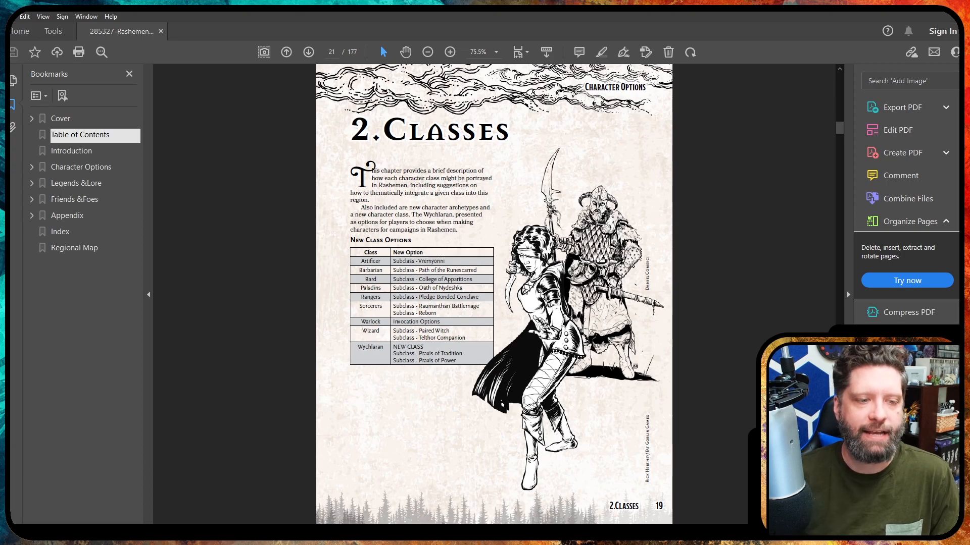
Page ahead to 27, then back to page 26 with the College of Apparitions bard
{"action": "left_click", "coordinate": [308, 52]}
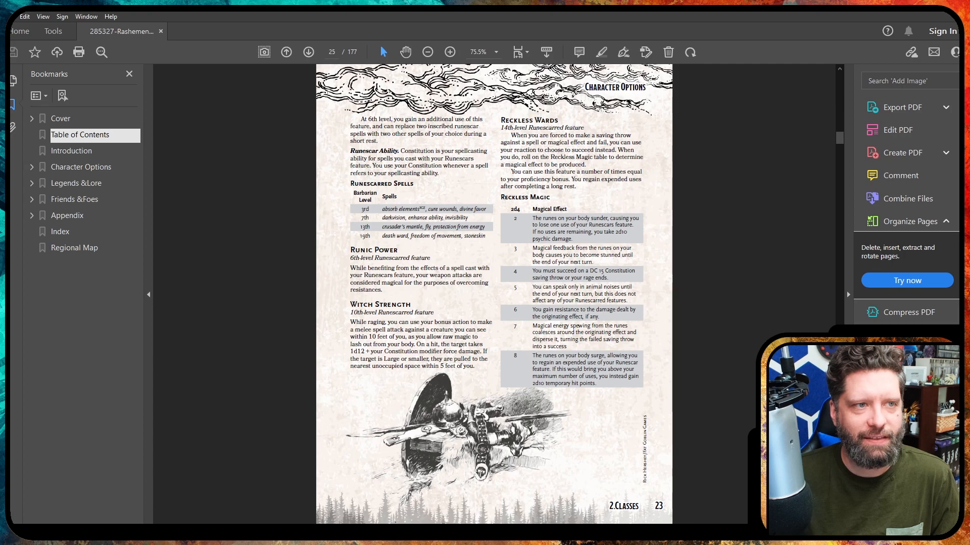
{"action": "left_click", "coordinate": [308, 52]}
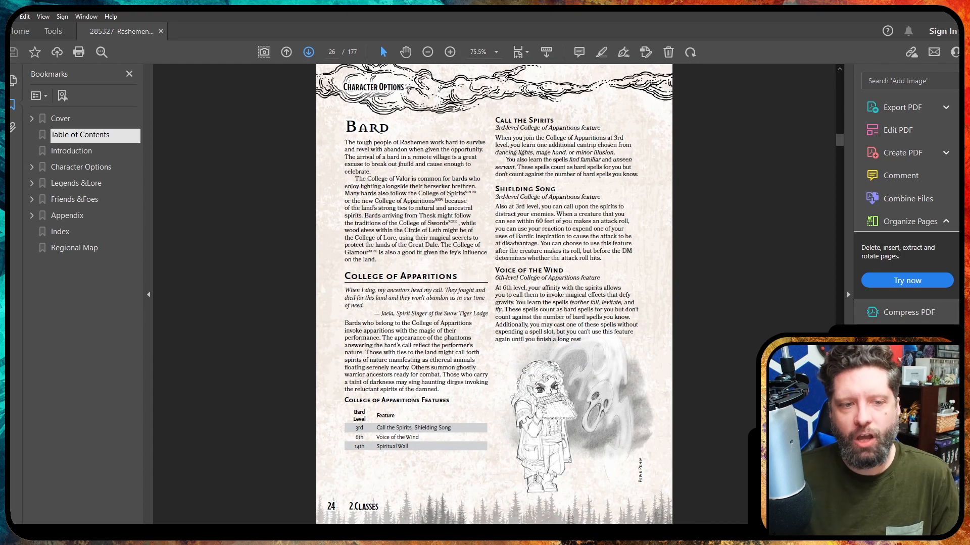
{"action": "left_click", "coordinate": [308, 51]}
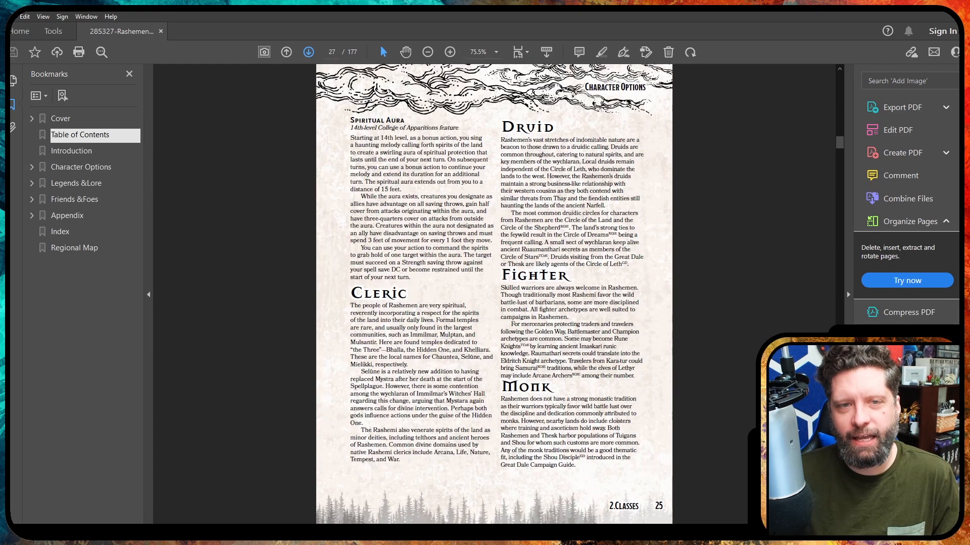
{"action": "left_click", "coordinate": [285, 52]}
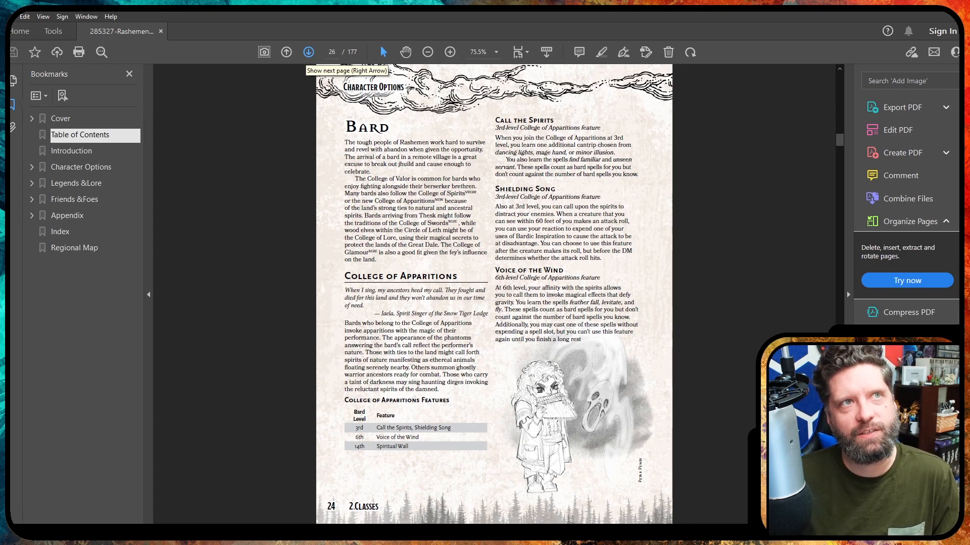
Advance past the Sorcerer page to page 42, the Wychlaran class entry
{"action": "left_click", "coordinate": [308, 52]}
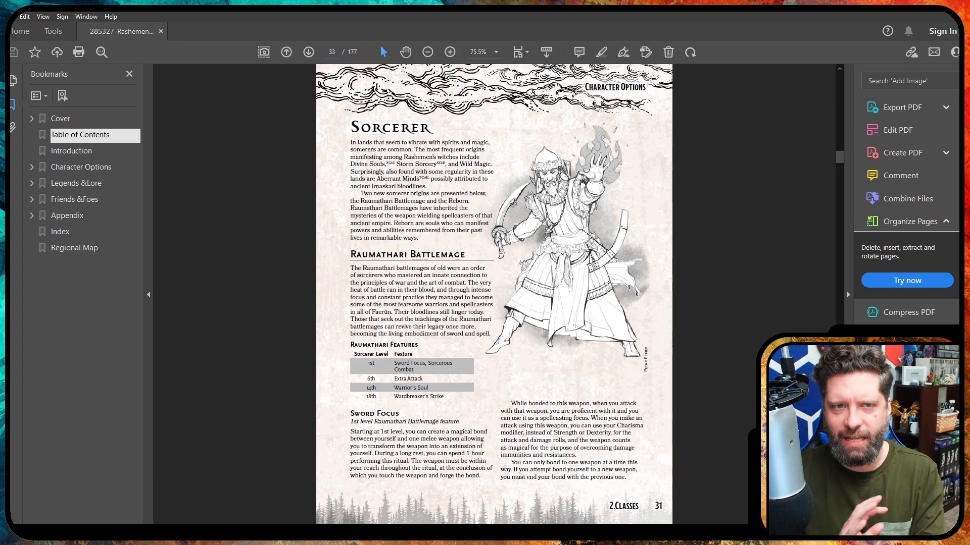
{"action": "scroll", "scroll_direction": "down", "scroll_amount": 3}
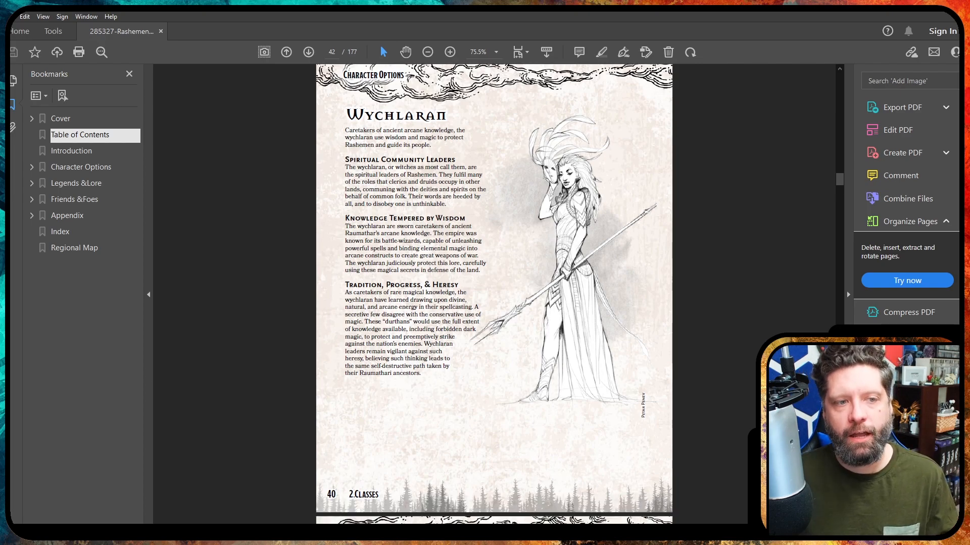
Scroll past the Wychlaran Class Table to page 44, Class Features and Spellcasting
{"action": "scroll", "scroll_direction": "down", "scroll_amount": 3}
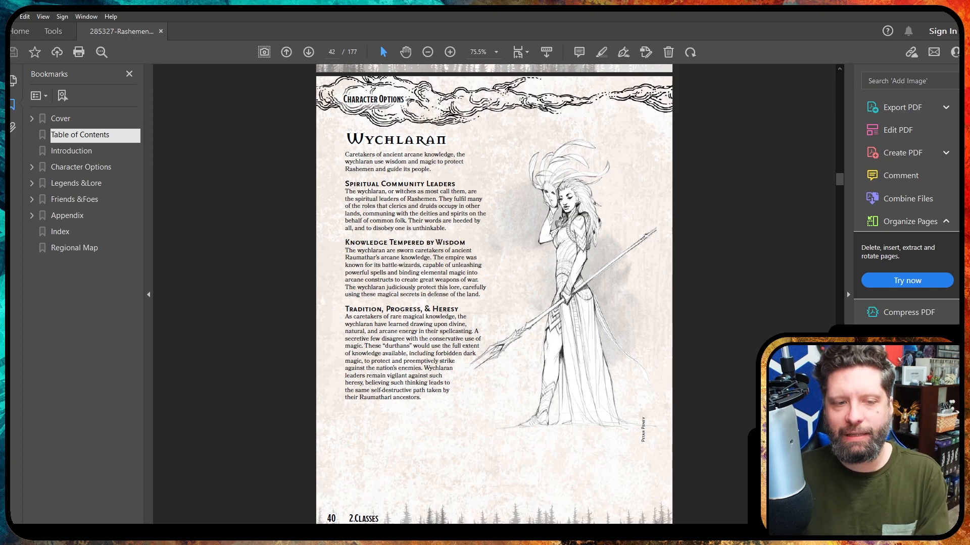
{"action": "scroll", "scroll_direction": "down", "scroll_amount": 3}
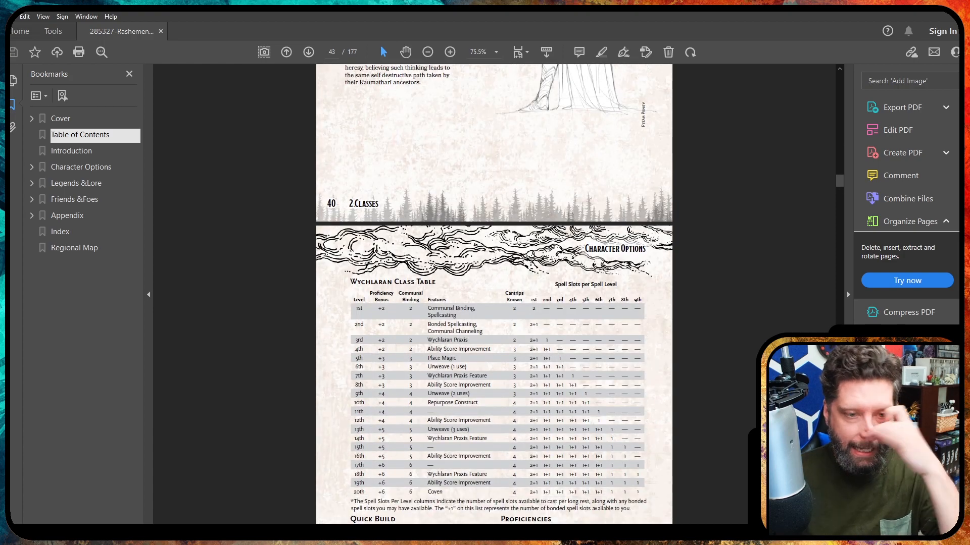
{"action": "scroll", "scroll_direction": "down", "scroll_amount": 3}
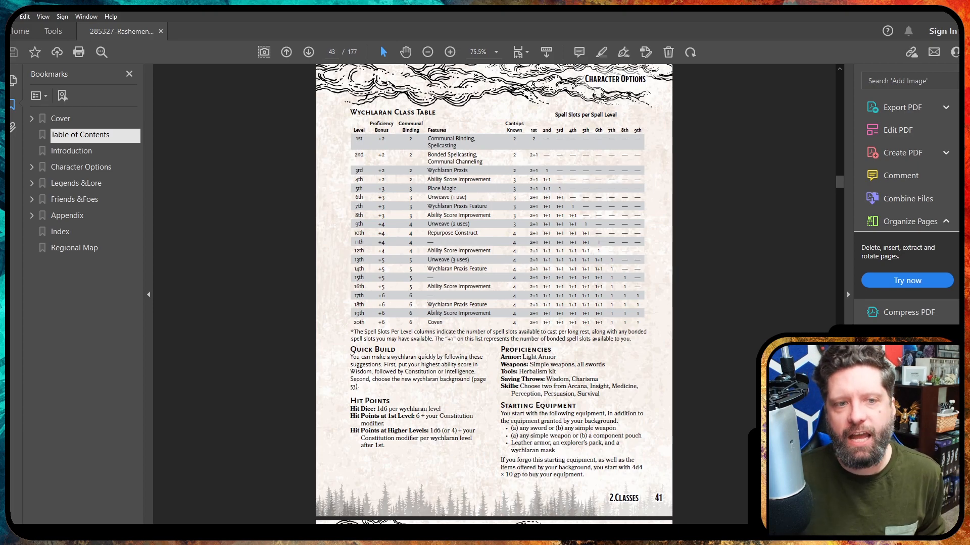
{"action": "scroll", "scroll_direction": "down", "scroll_amount": 3}
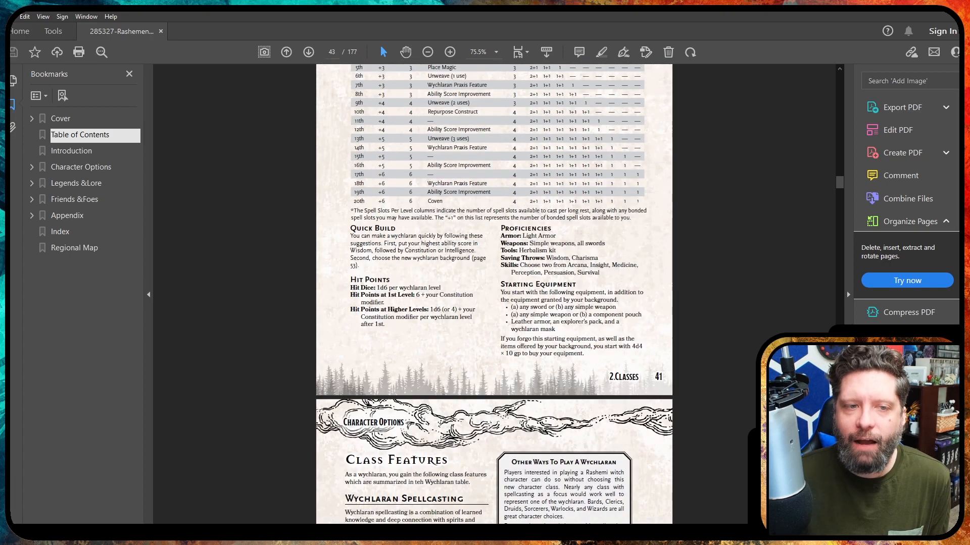
{"action": "scroll", "scroll_direction": "down", "scroll_amount": 3}
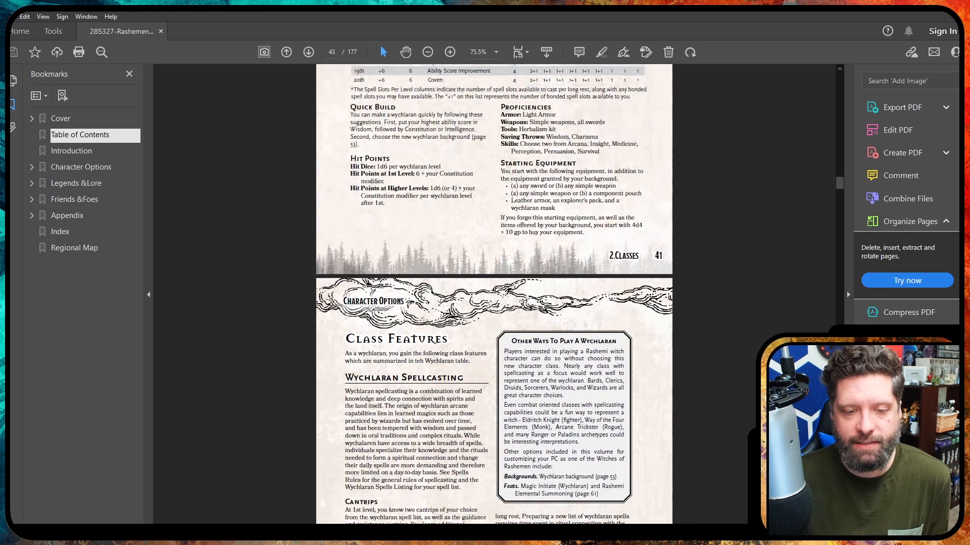
{"action": "scroll", "scroll_direction": "down", "scroll_amount": 3}
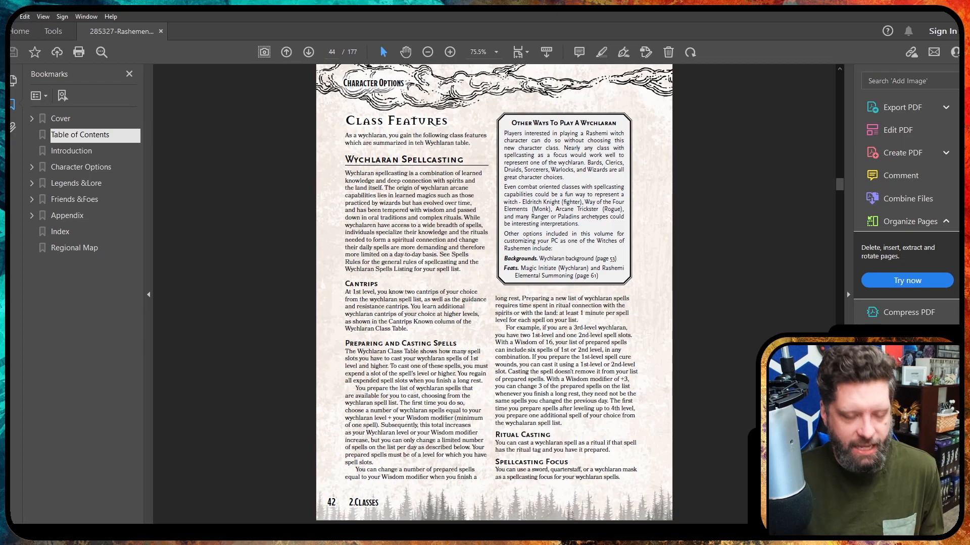
Jump ahead to page 59 with the Entertainer, Guild Artisan and Folk Hero backgrounds
{"action": "left_click", "coordinate": [449, 52]}
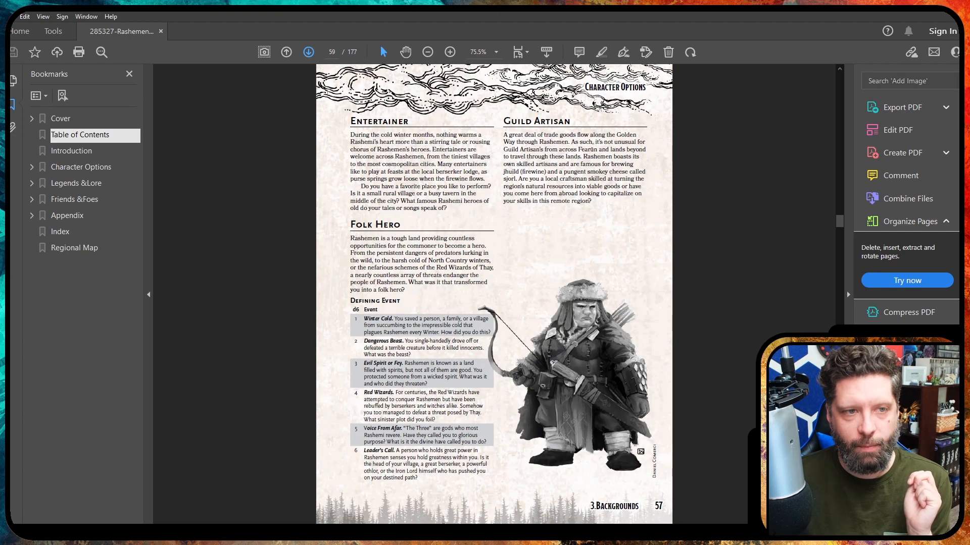
Page through the feats and spell descriptions to page 78, Brother Tharmus Burrowbelt's portrait
{"action": "left_click", "coordinate": [308, 52]}
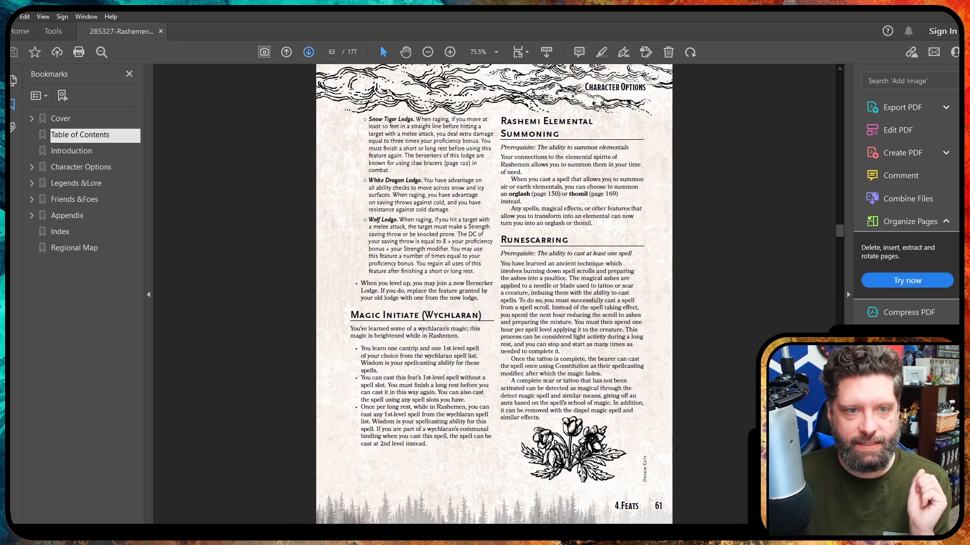
{"action": "left_click", "coordinate": [309, 51]}
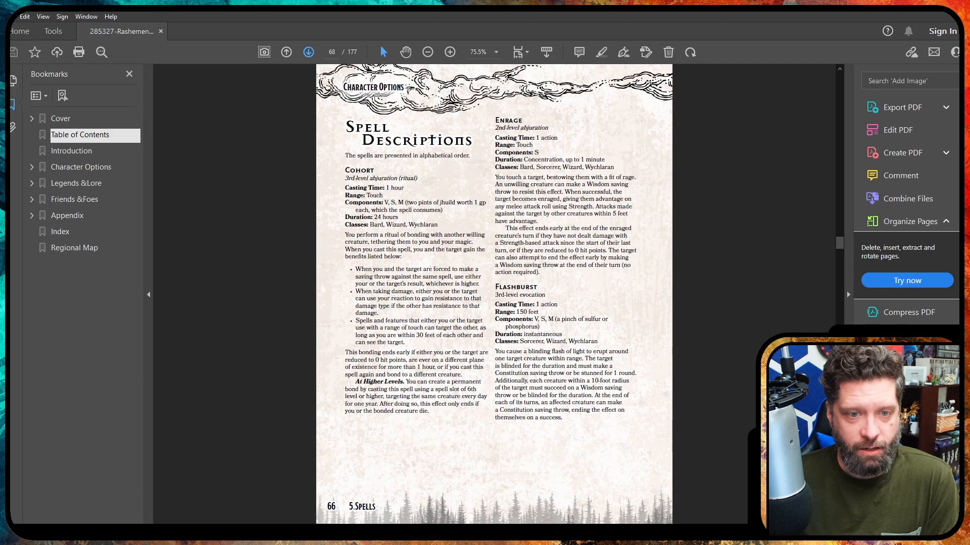
{"action": "left_click", "coordinate": [308, 52]}
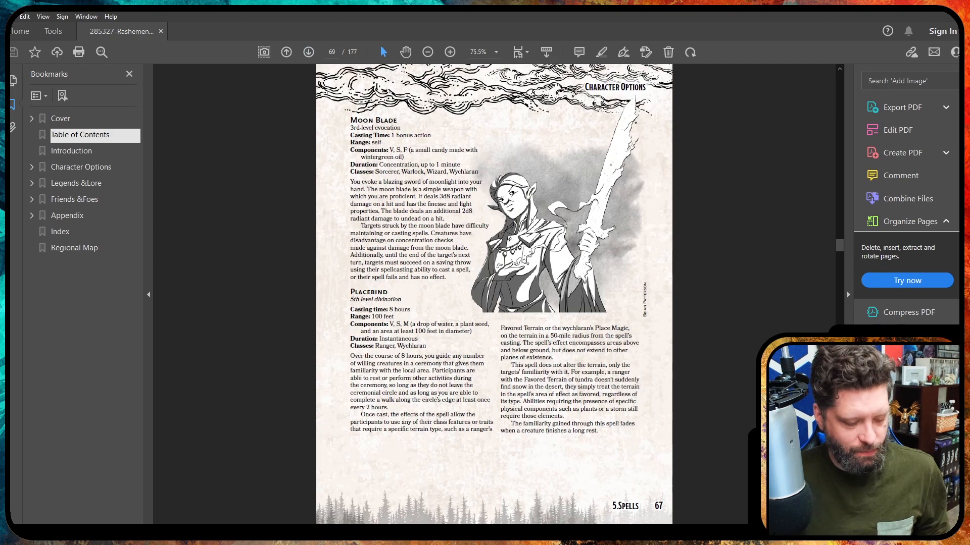
{"action": "left_click", "coordinate": [449, 52]}
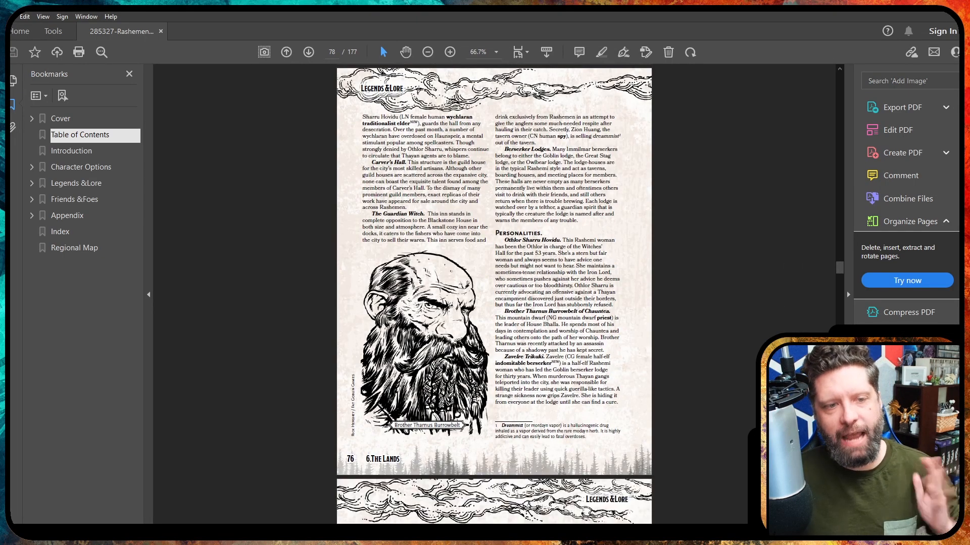
Scroll the Legends & Lore pages and advance to page 82, The Running Rocks
{"action": "scroll", "scroll_direction": "down", "scroll_amount": 3}
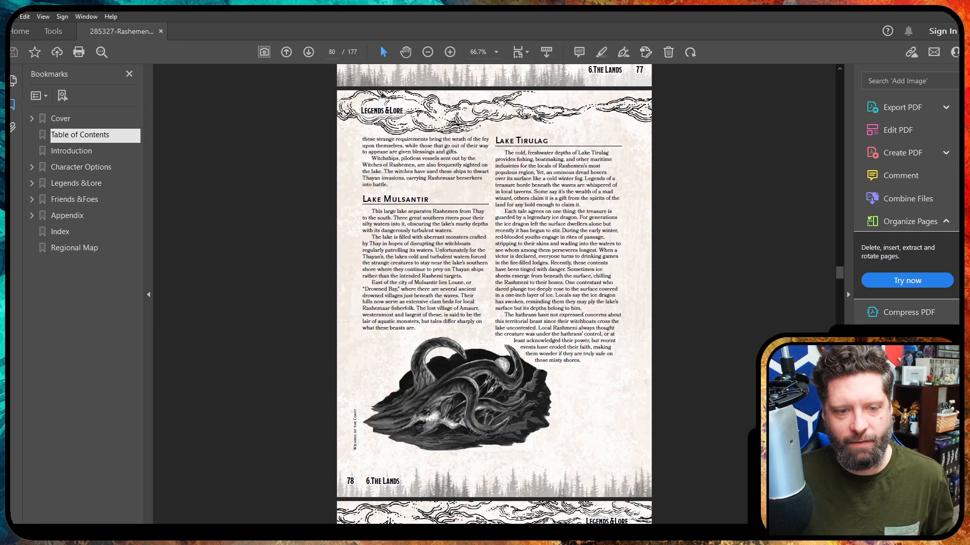
{"action": "scroll", "scroll_direction": "down", "scroll_amount": 3}
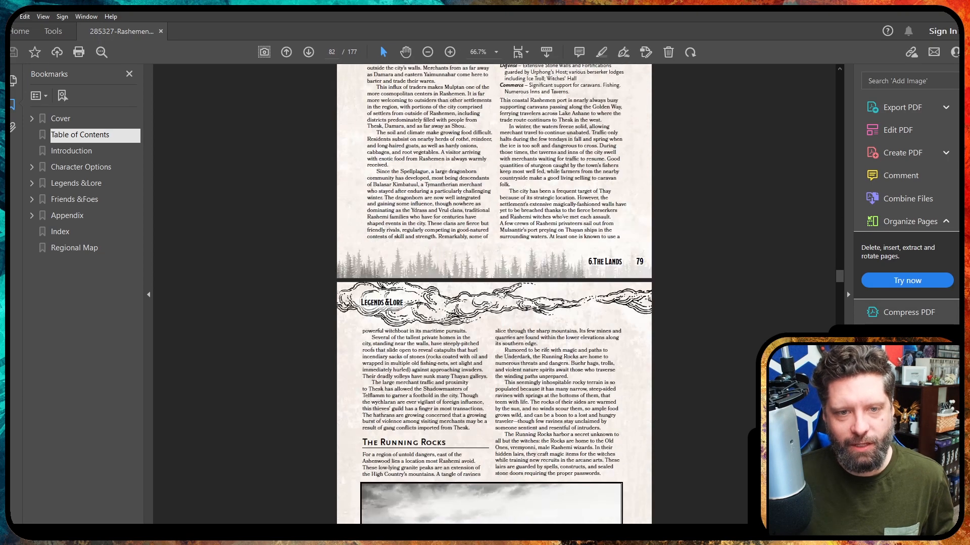
{"action": "left_click", "coordinate": [86, 264]}
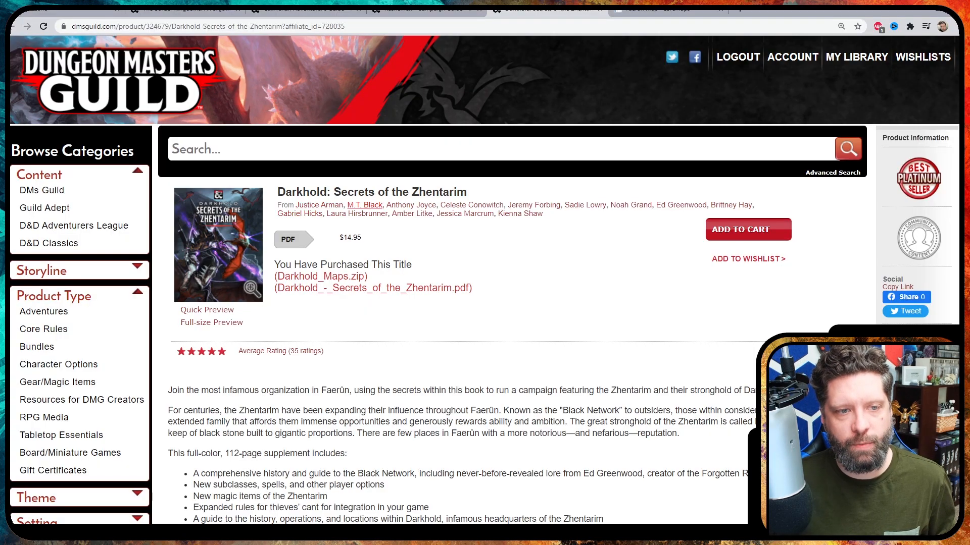
{"action": "mouse_move", "coordinate": [519, 213]}
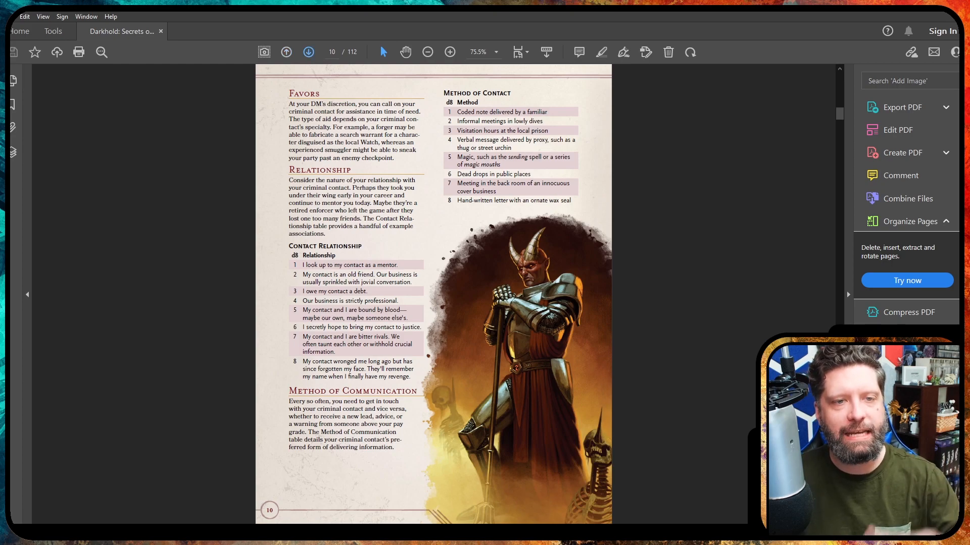
Page from 10 to 19 past Spellthief, Beguiler and the Skymage feat to Chapter 2
{"action": "left_click", "coordinate": [308, 52]}
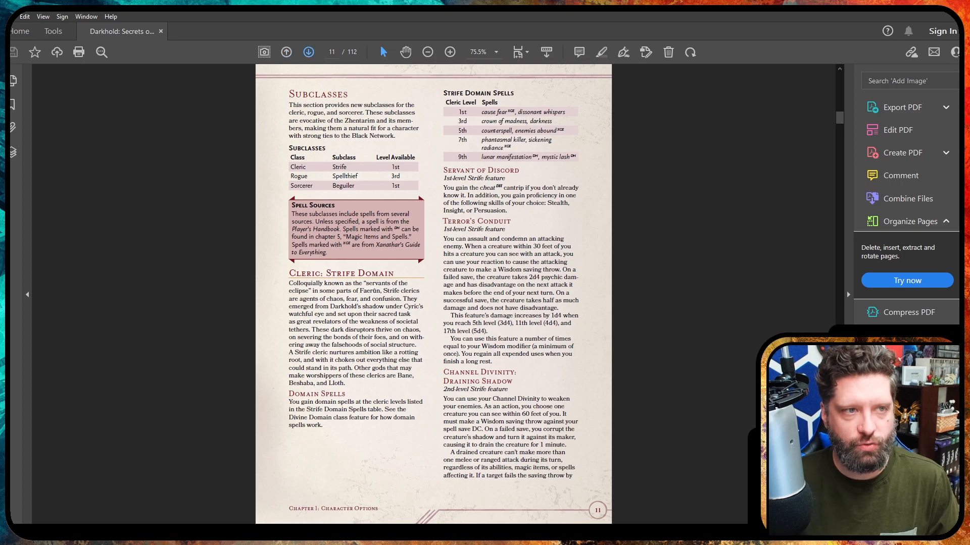
{"action": "left_click", "coordinate": [308, 52]}
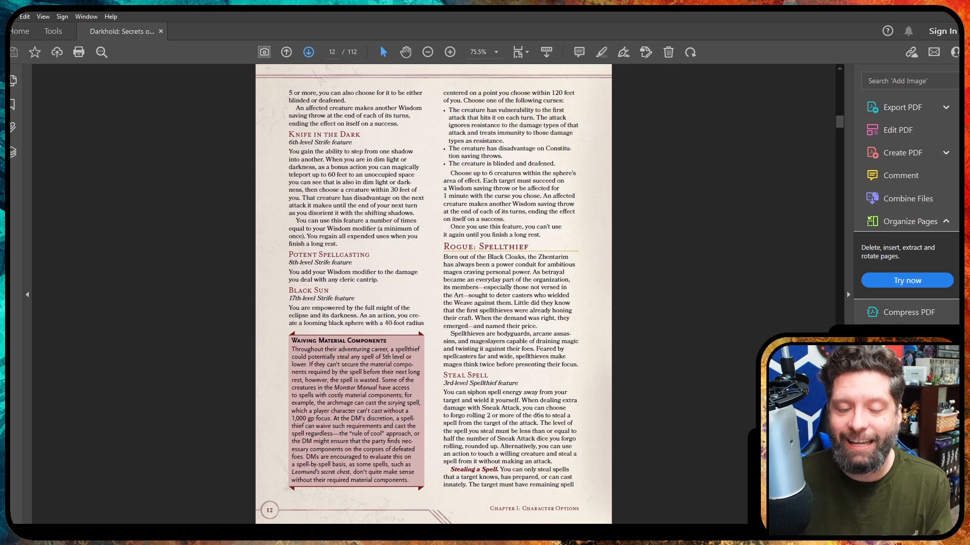
{"action": "left_click", "coordinate": [308, 52]}
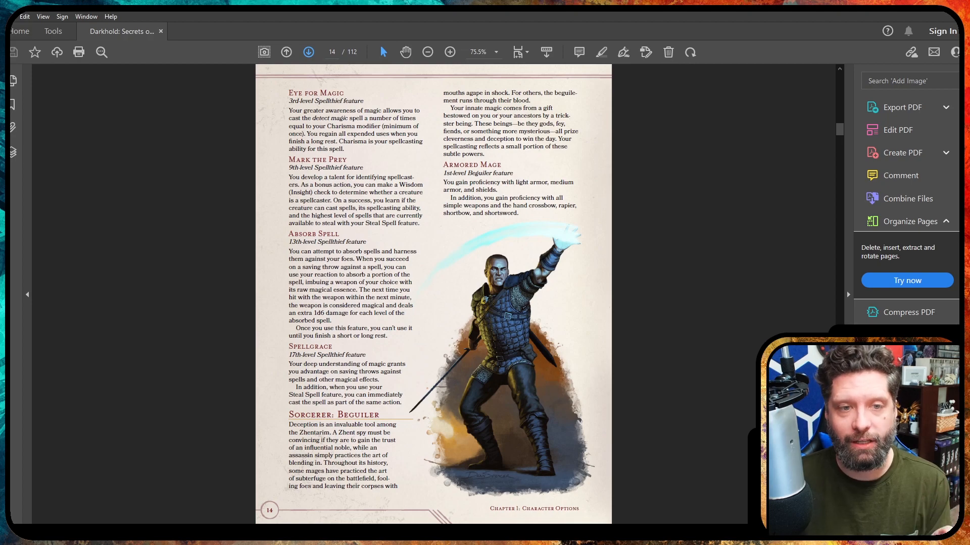
{"action": "left_click", "coordinate": [308, 52]}
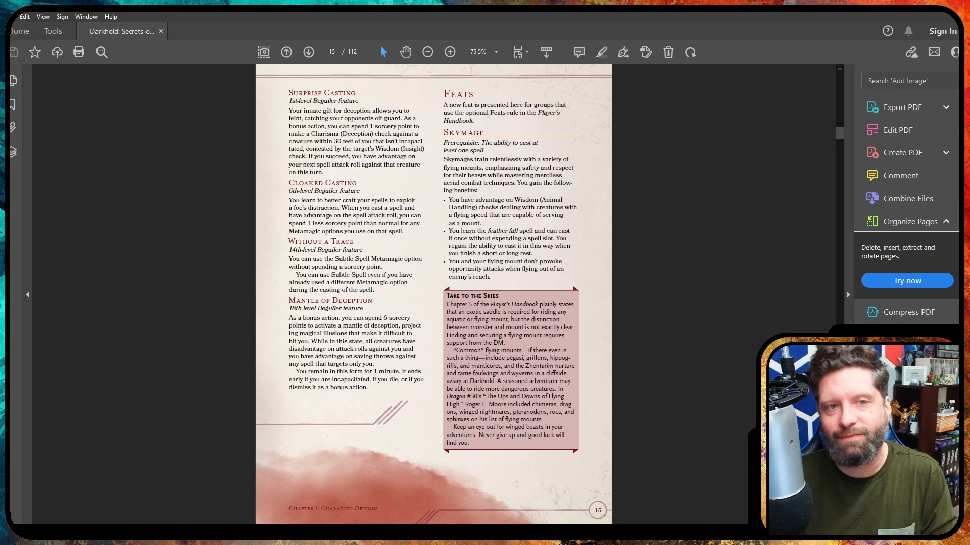
{"action": "left_click", "coordinate": [309, 52]}
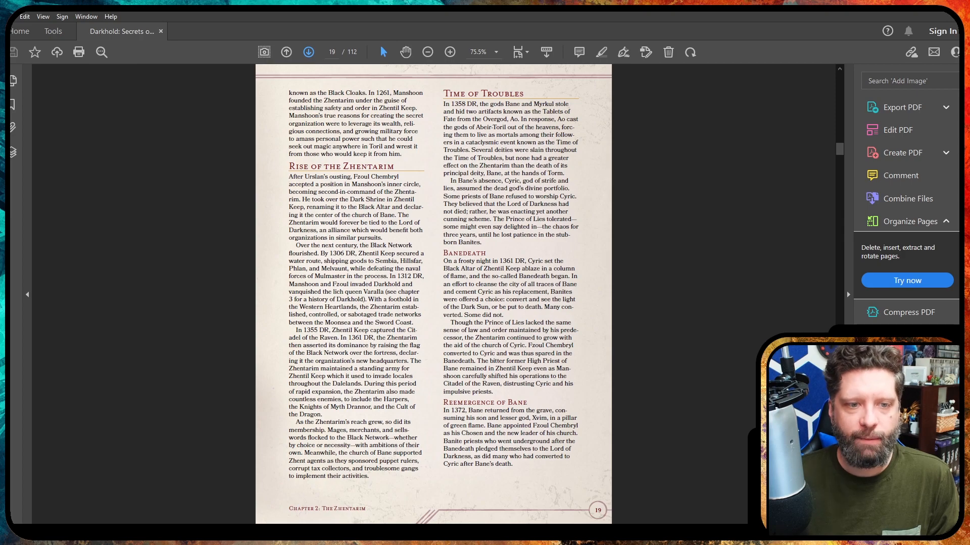
Advance to page 34, covering Getting Paid and Thieves' Cant
{"action": "left_click", "coordinate": [308, 52]}
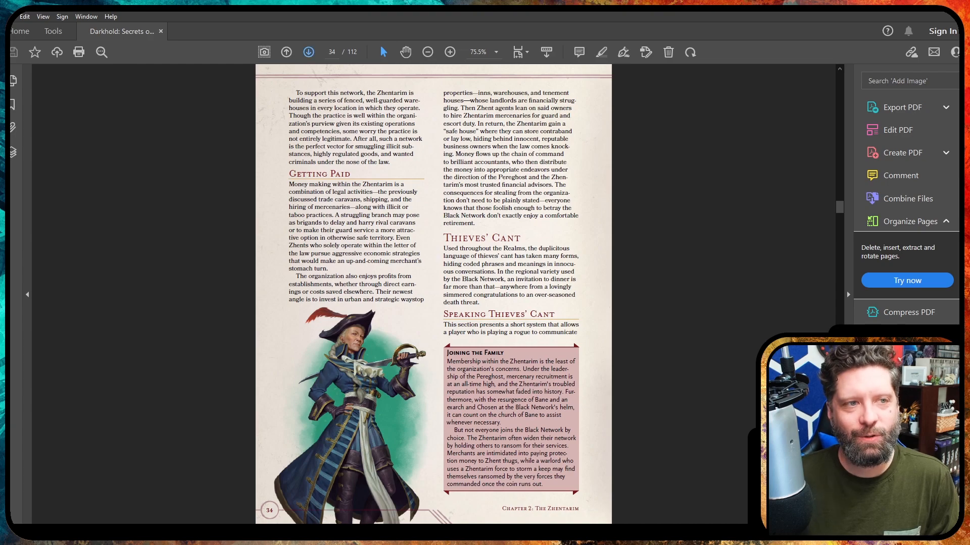
Page ahead and scroll down to page 36, The Meal cant tables
{"action": "left_click", "coordinate": [308, 52]}
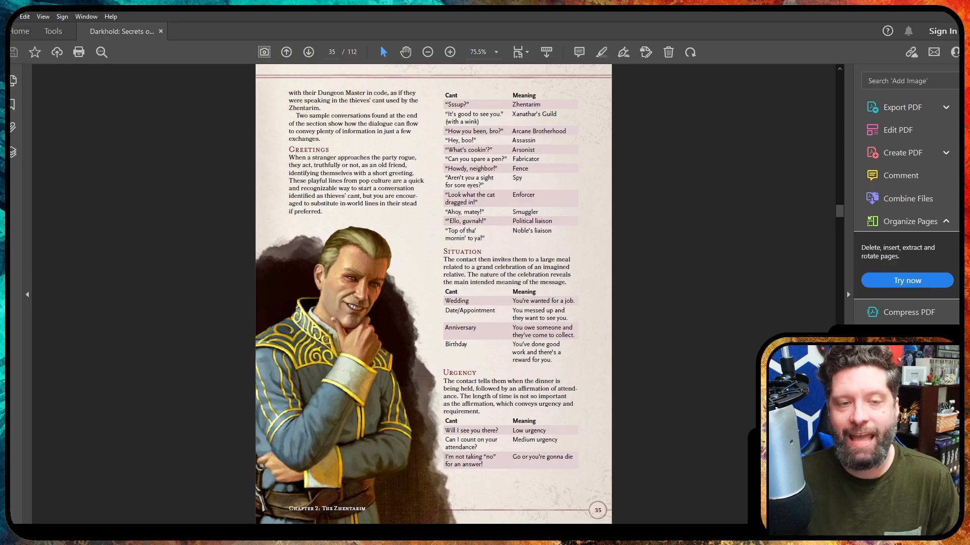
{"action": "scroll", "scroll_direction": "down", "scroll_amount": 3}
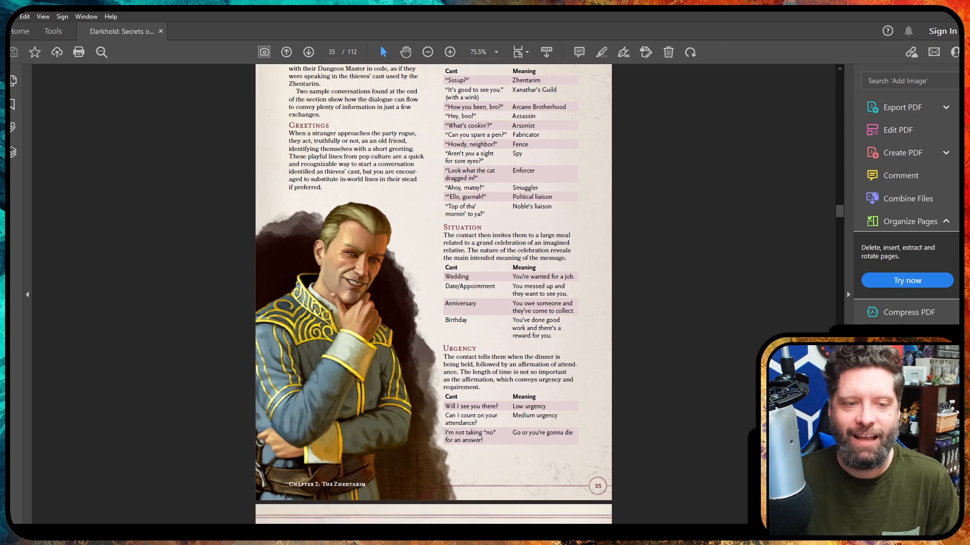
{"action": "scroll", "scroll_direction": "down", "scroll_amount": 3}
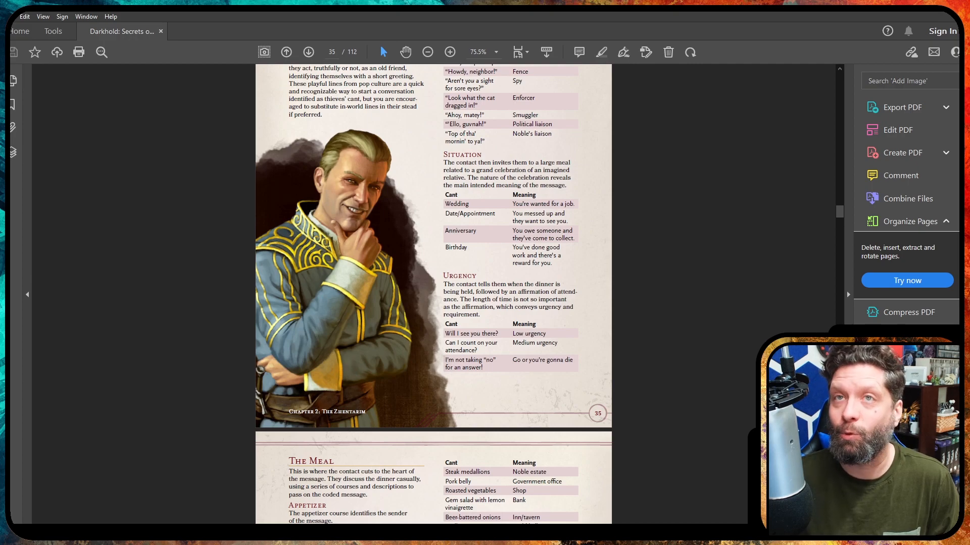
{"action": "scroll", "scroll_direction": "down", "scroll_amount": 3}
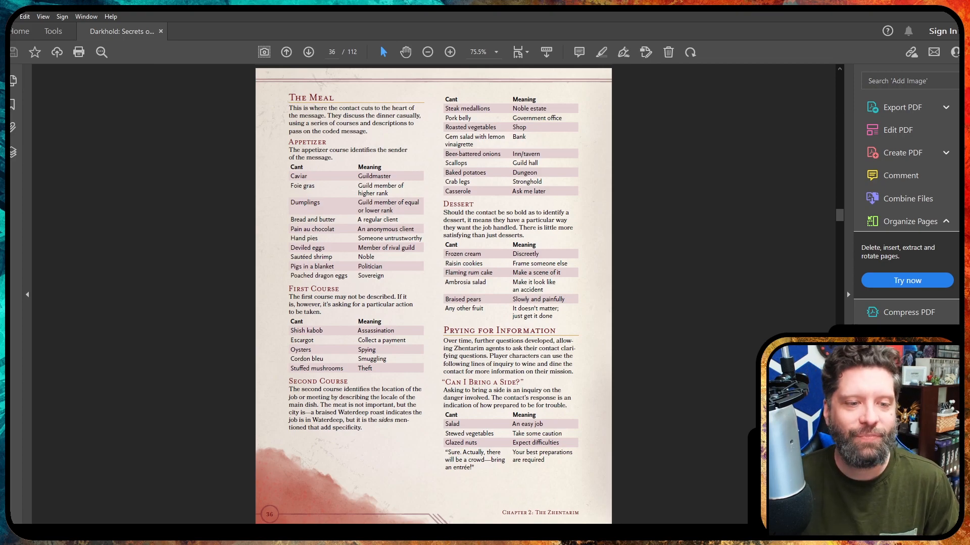
Advance three pages past the drink cant and Sample Conversations to page 39's illustration
{"action": "left_click", "coordinate": [308, 52]}
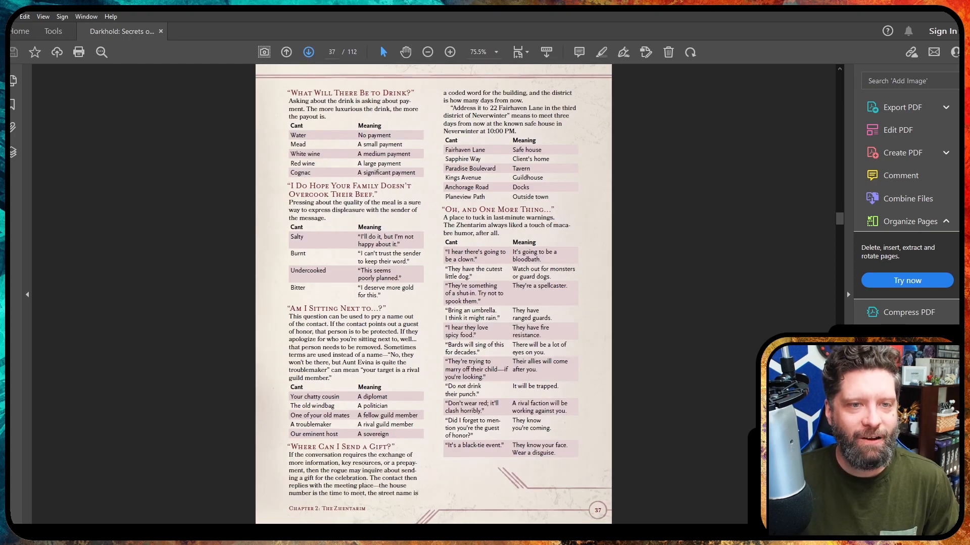
{"action": "left_click", "coordinate": [308, 52]}
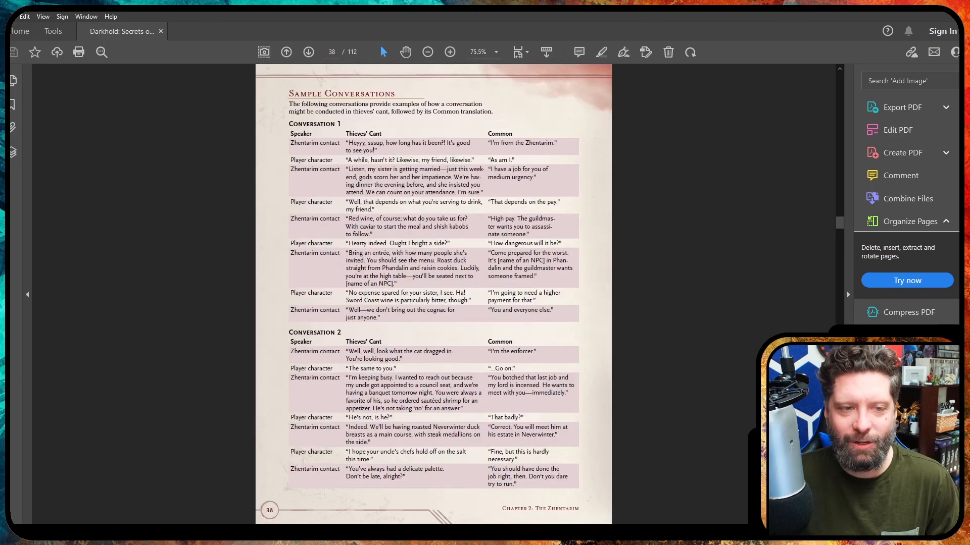
{"action": "left_click", "coordinate": [308, 52]}
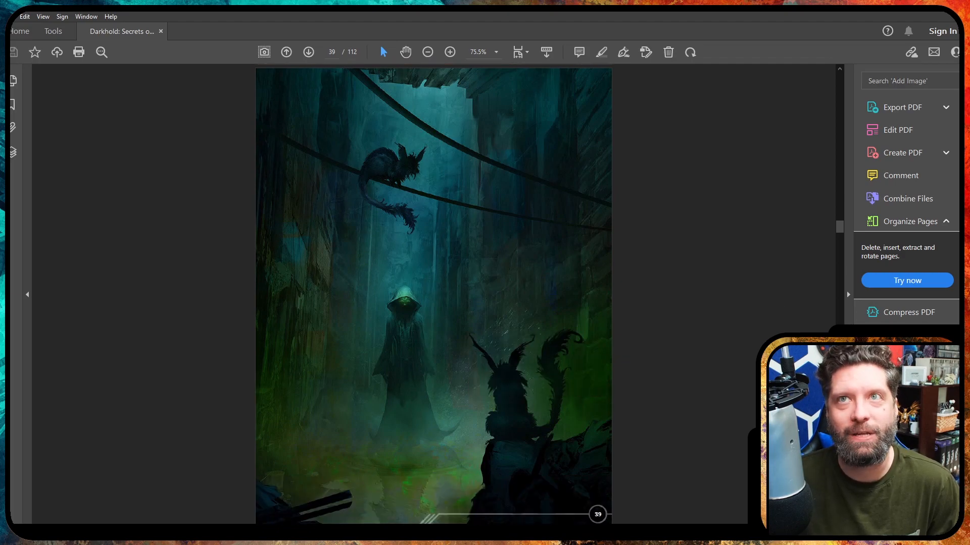
Scroll through the Sunset Vale and Berdusk pages to the page 50 castle map
{"action": "left_click", "coordinate": [308, 52]}
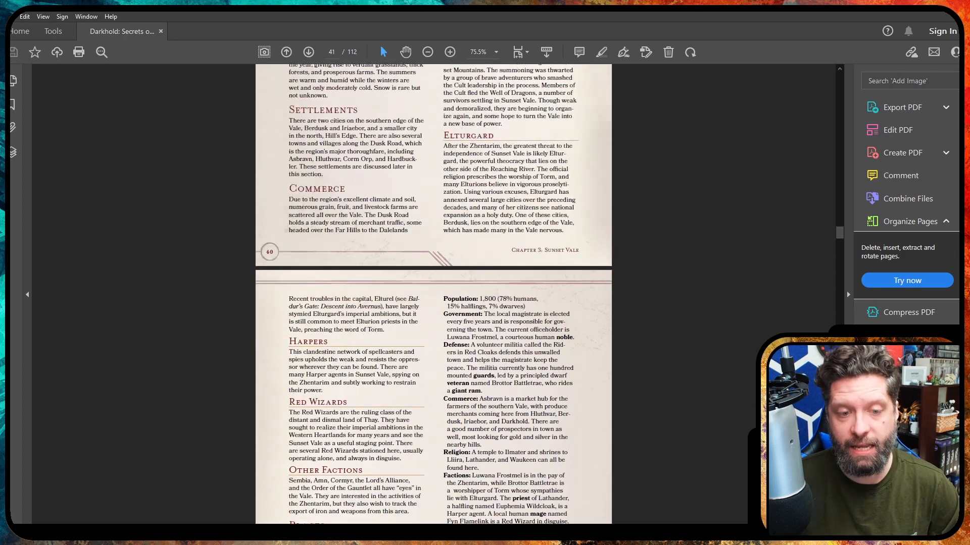
{"action": "scroll", "scroll_direction": "down", "scroll_amount": 3}
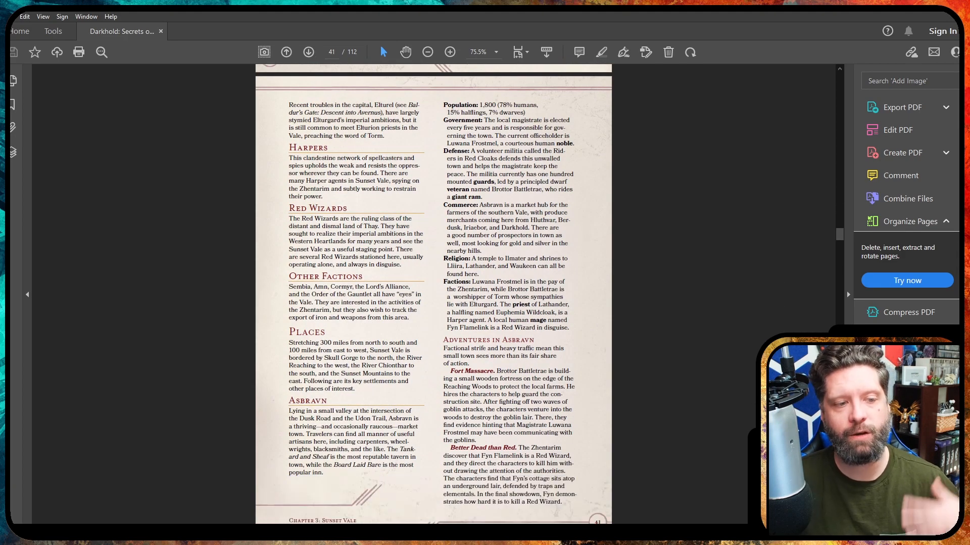
{"action": "scroll", "scroll_direction": "down", "scroll_amount": 3}
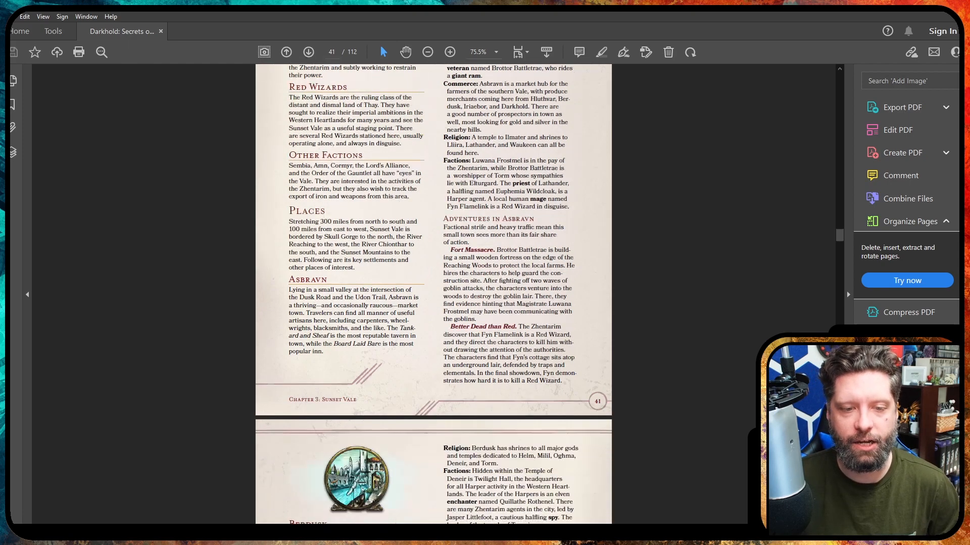
{"action": "scroll", "scroll_direction": "down", "scroll_amount": 3}
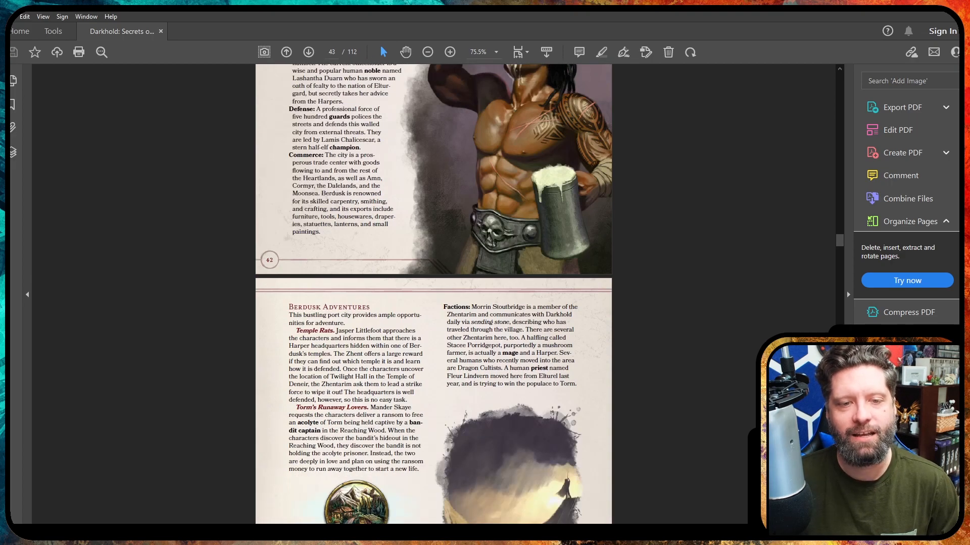
{"action": "scroll", "scroll_direction": "down", "scroll_amount": 3}
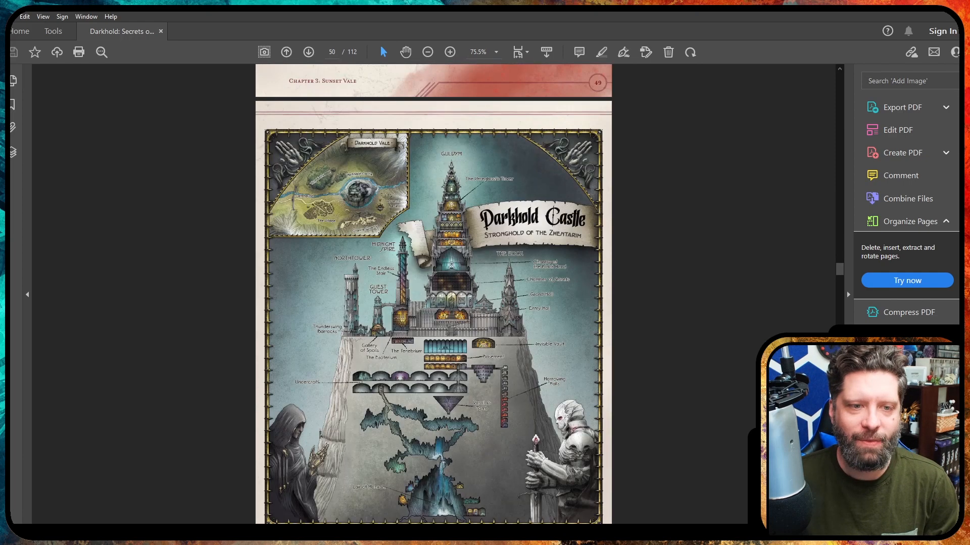
Zoom in on the Darkhold Castle map to read its labels, then scroll onward
{"action": "scroll", "scroll_direction": "down", "scroll_amount": 3}
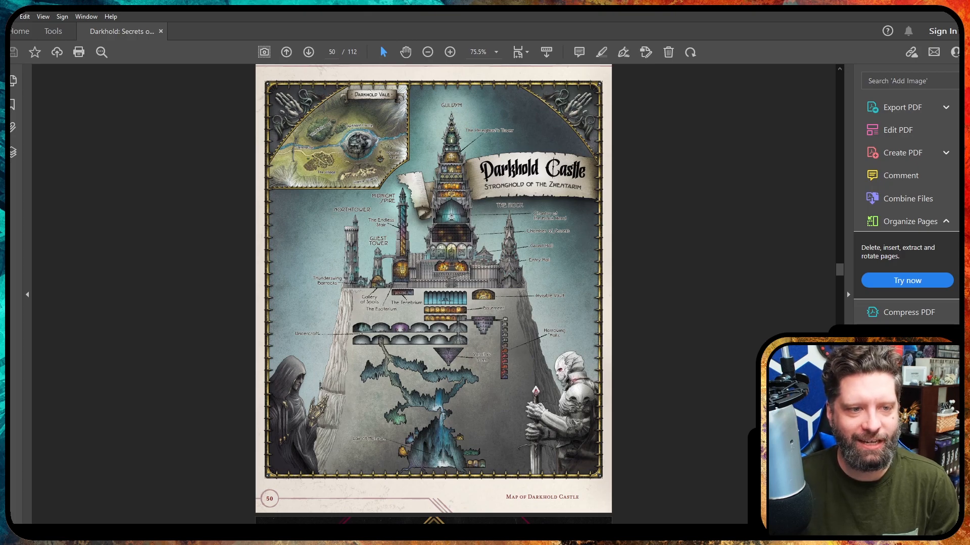
{"action": "left_click", "coordinate": [450, 52]}
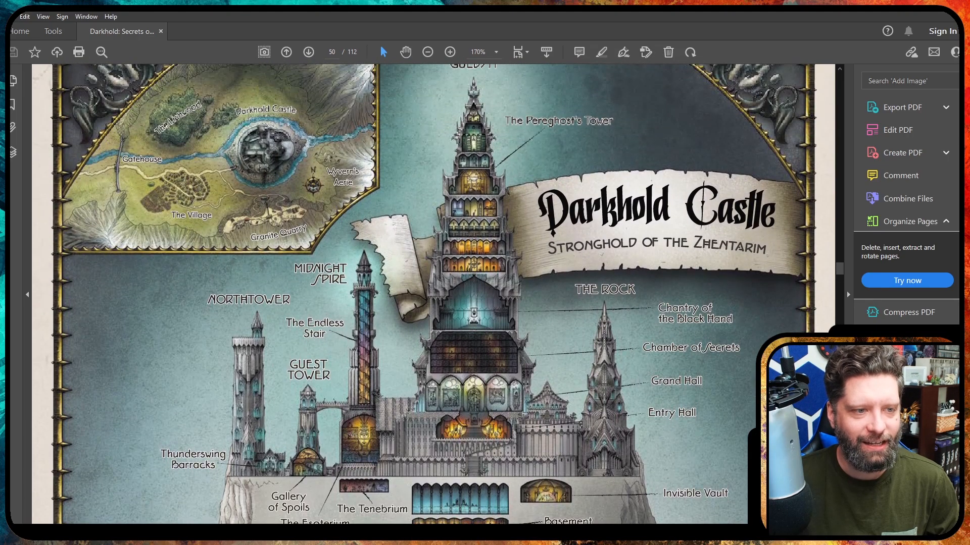
{"action": "scroll", "scroll_direction": "down", "scroll_amount": 3}
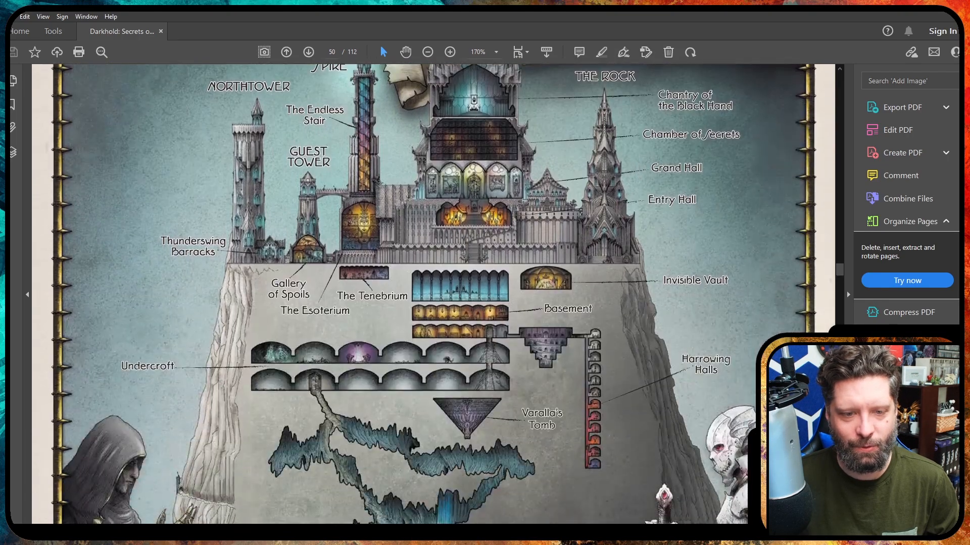
{"action": "scroll", "scroll_direction": "down", "scroll_amount": 3}
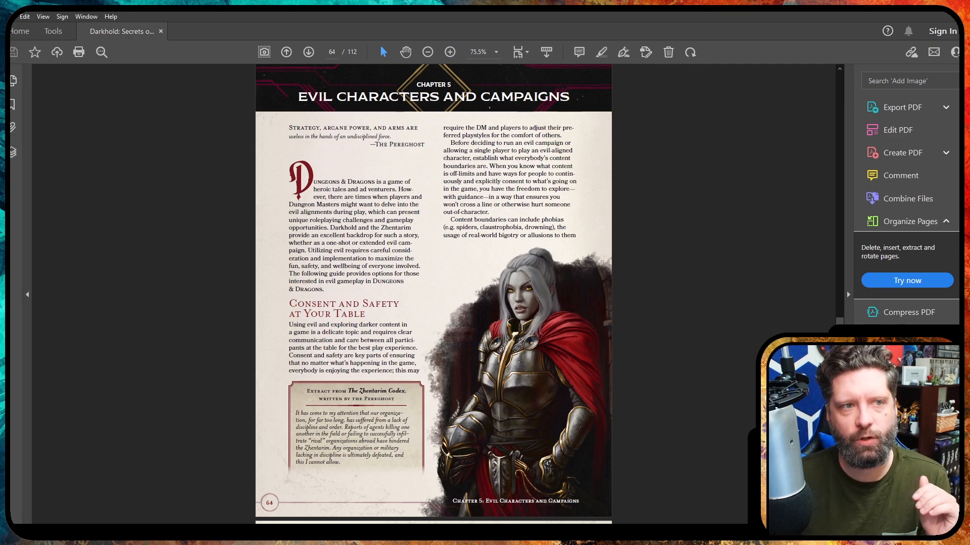
{"action": "mouse_move", "coordinate": [308, 52]}
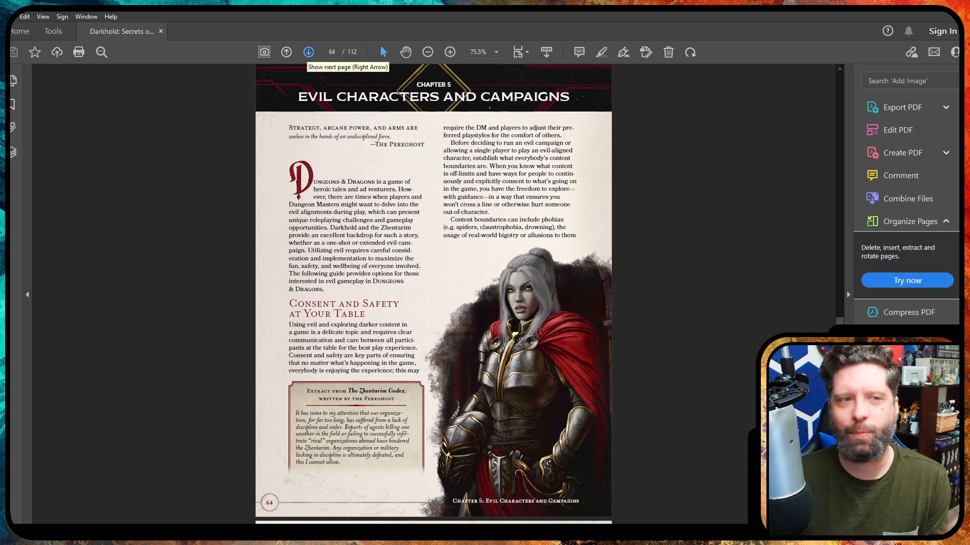
Advance through the evil campaign pages to page 68, The Scoundrel and Redeeming Characteristics
{"action": "left_click", "coordinate": [308, 52]}
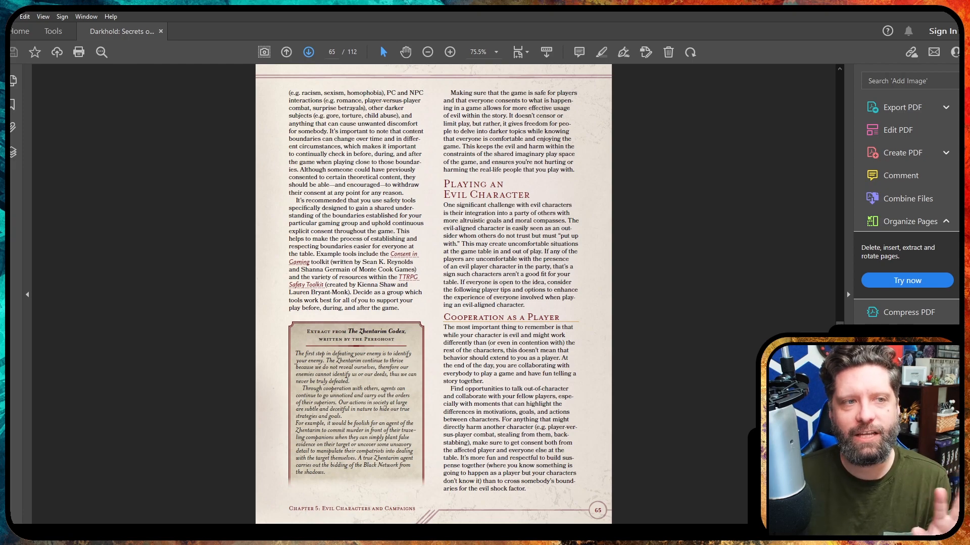
{"action": "left_click", "coordinate": [308, 51]}
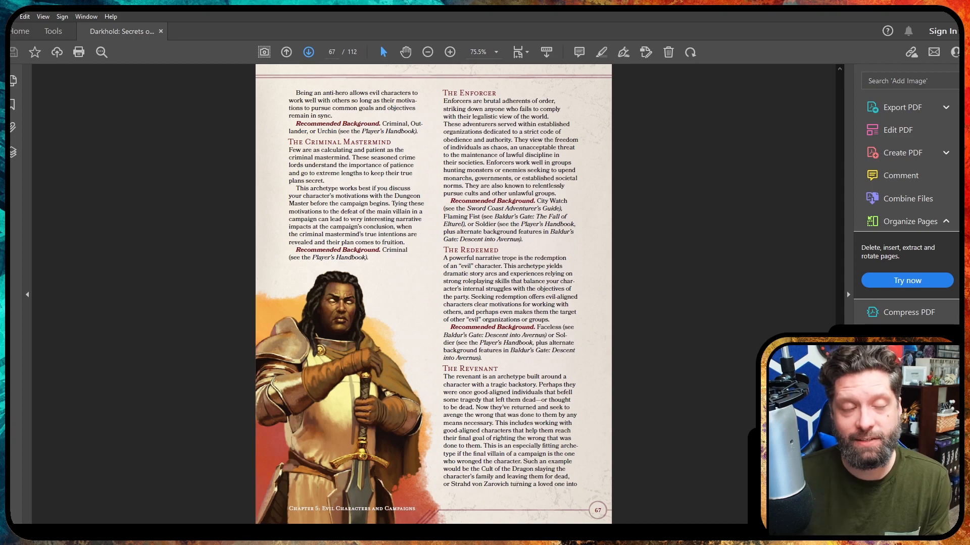
{"action": "left_click", "coordinate": [308, 52]}
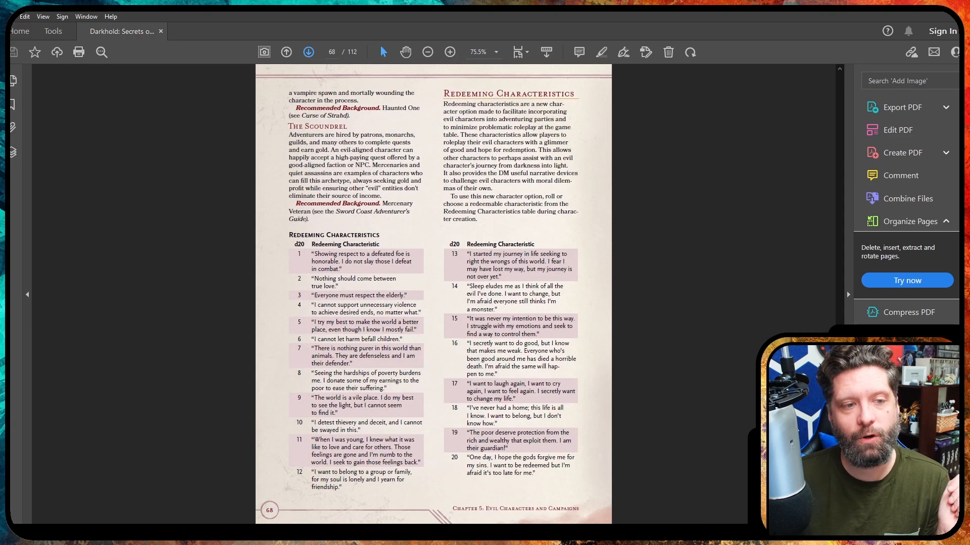